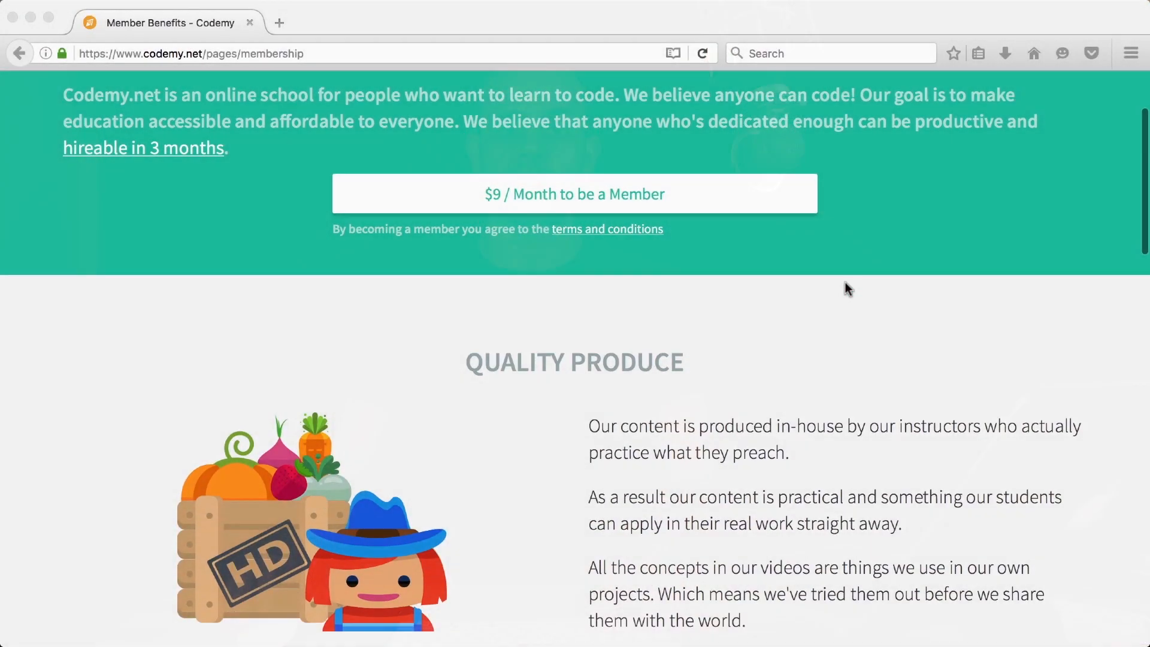
Scroll through Codemy.net's membership page and the Rails Foundation channel's video list
scroll("down", 3)
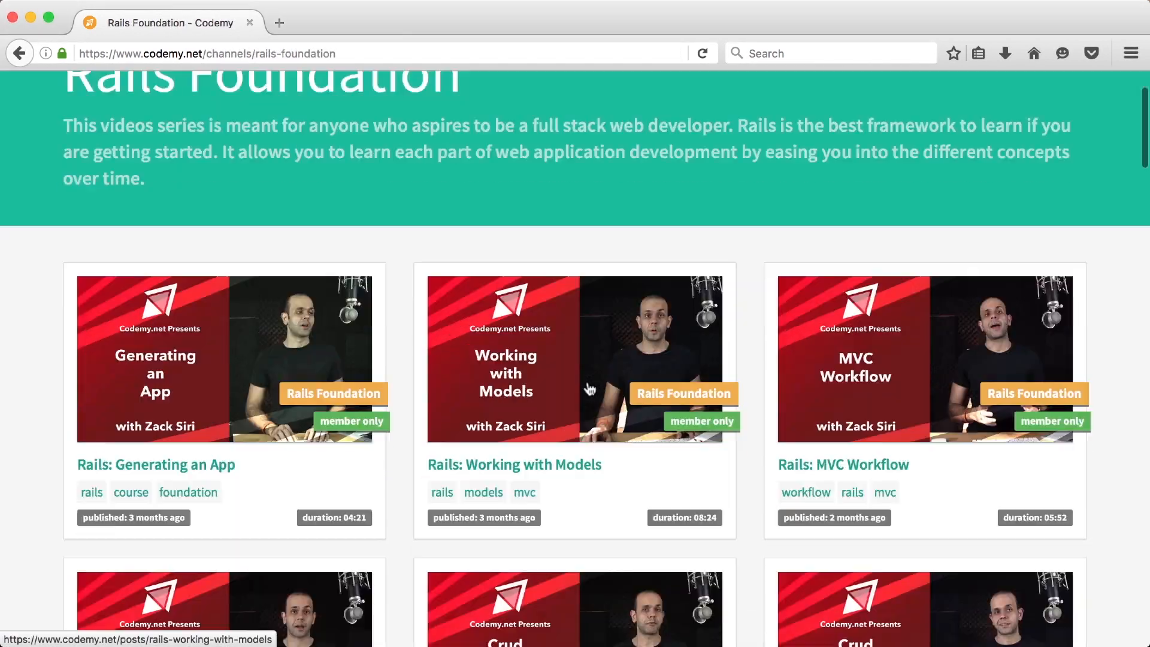
scroll("down", 3)
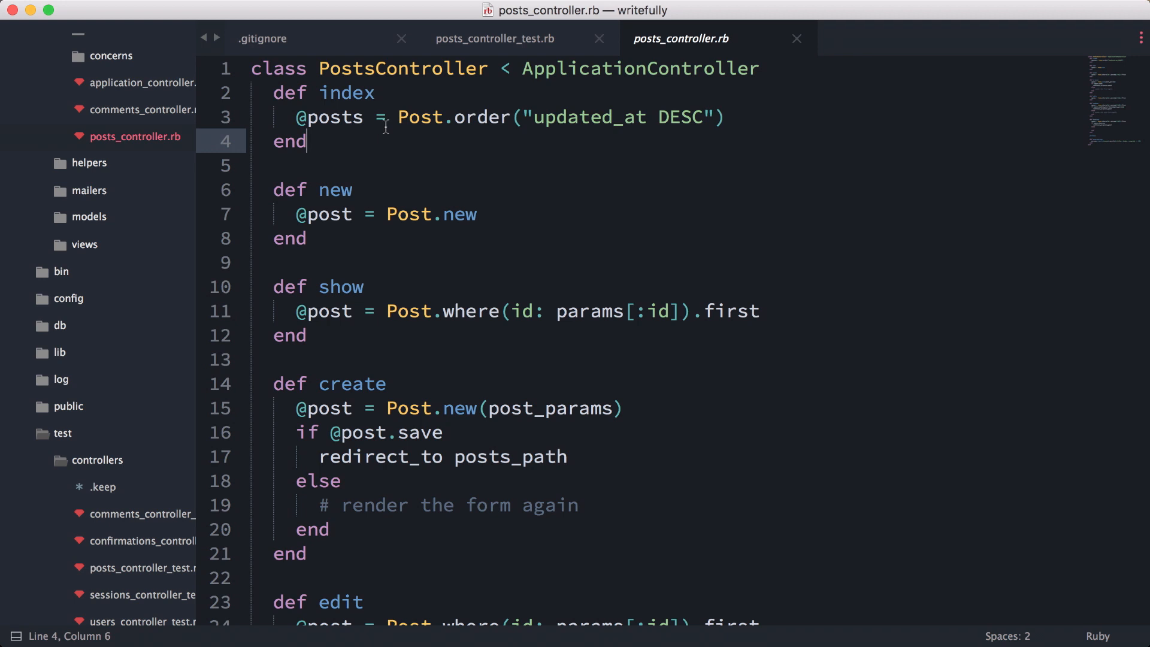
Inspect the Post.order("updated_at DESC") index query, then bring up posts_controller_test.rb
left_click_drag(399, 116, 726, 117)
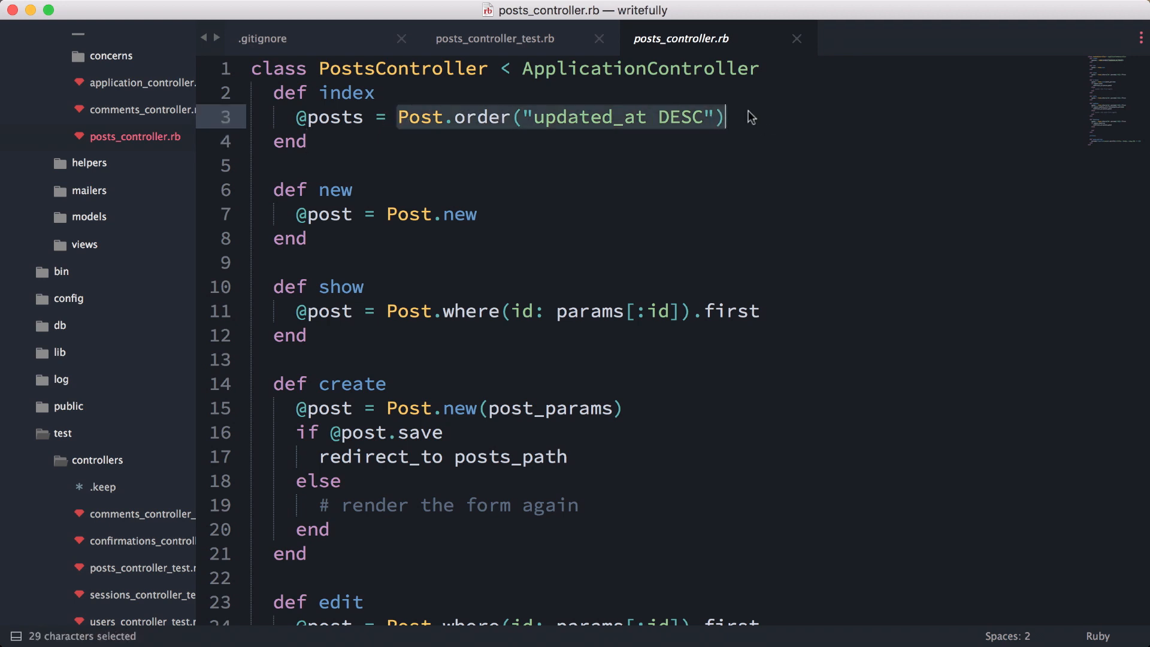
left_click(749, 117)
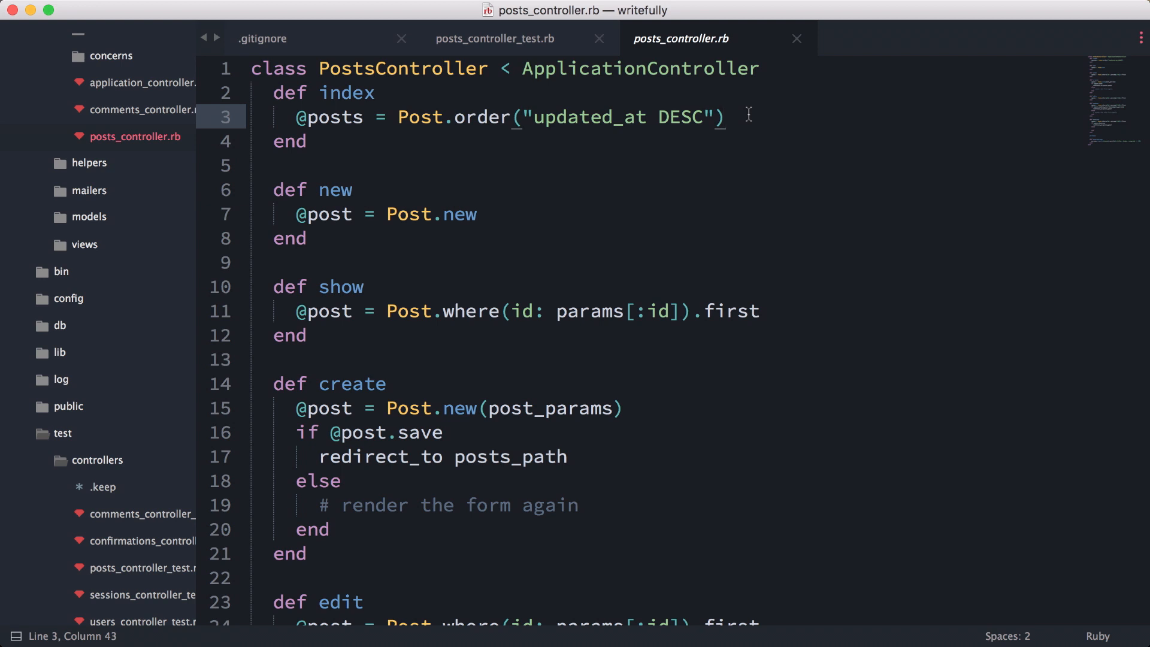
double_click(330, 116)
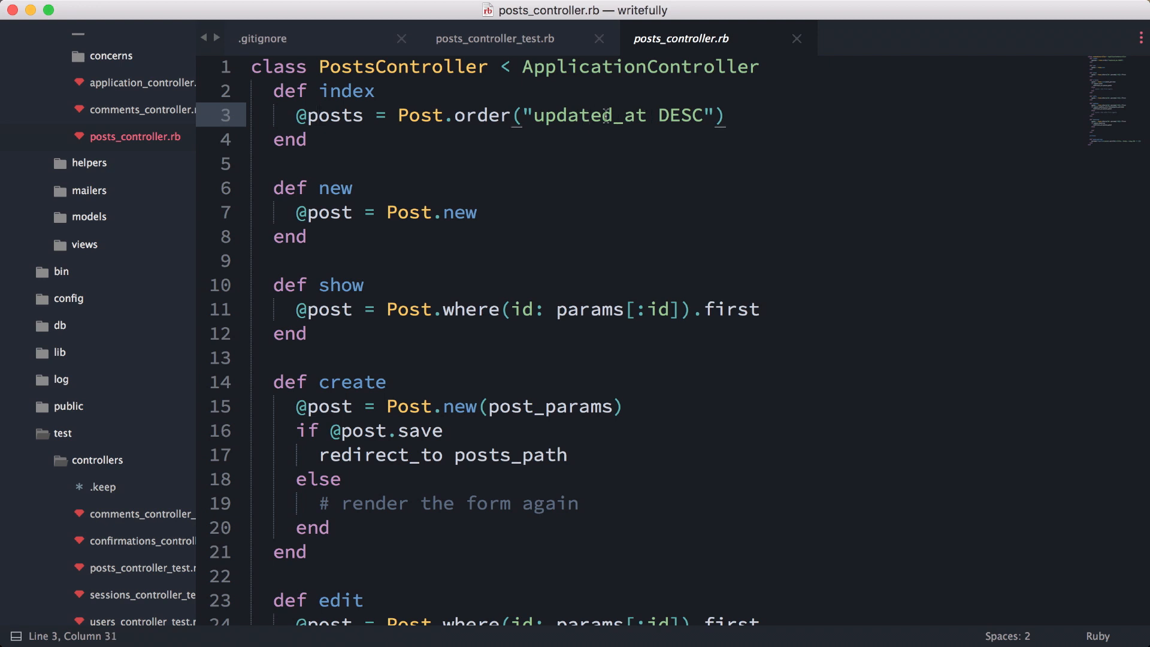
left_click(495, 38)
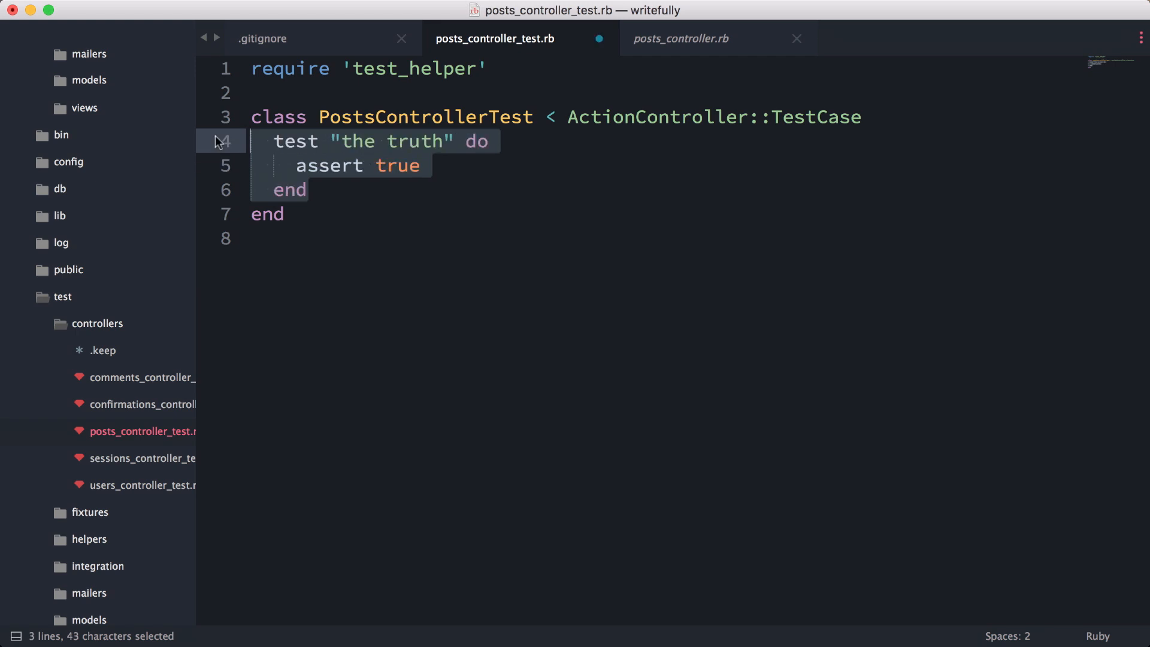
Rename the placeholder "the truth" test to "index action should be success"
left_click(438, 142)
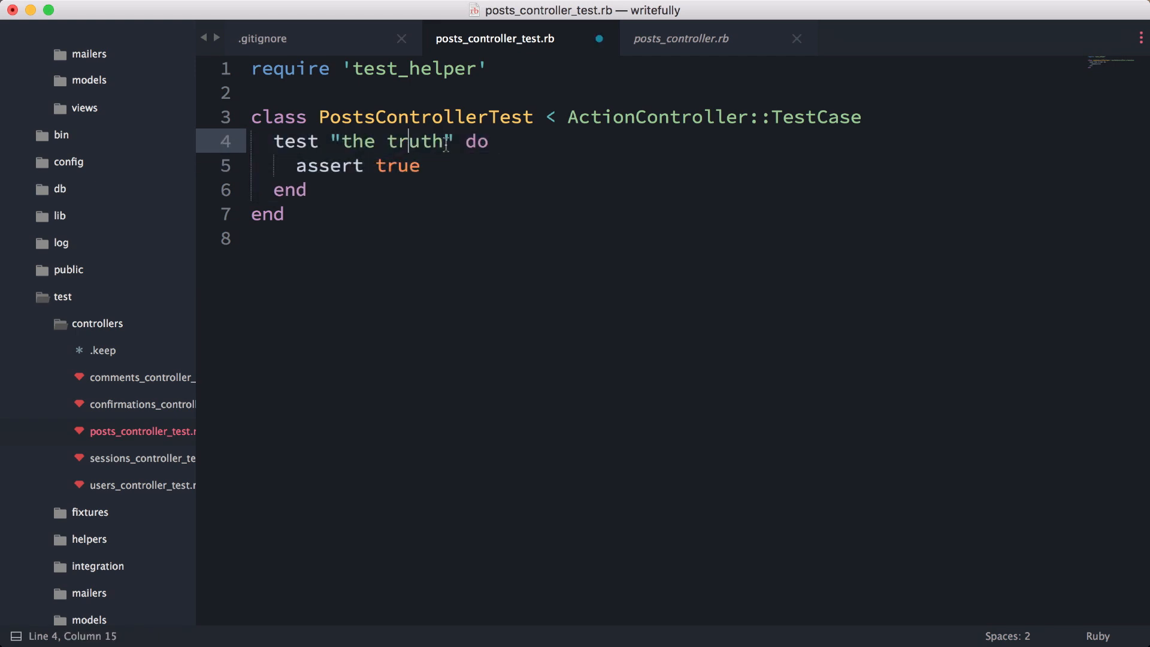
key("cmd+s")
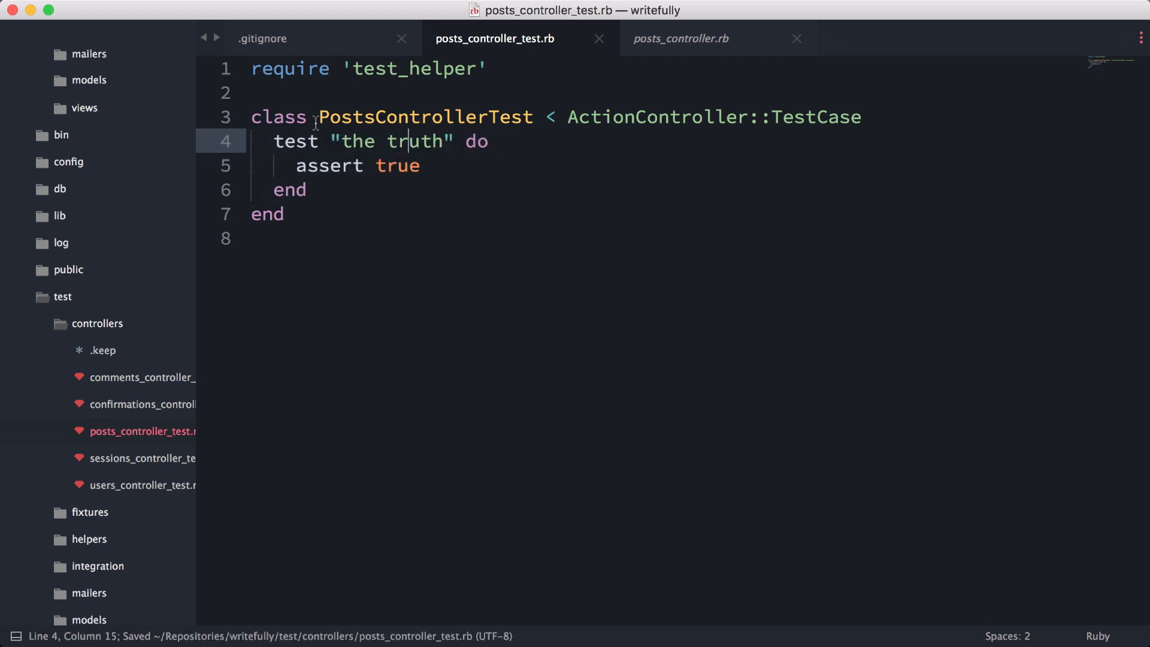
mouse_move(76, 460)
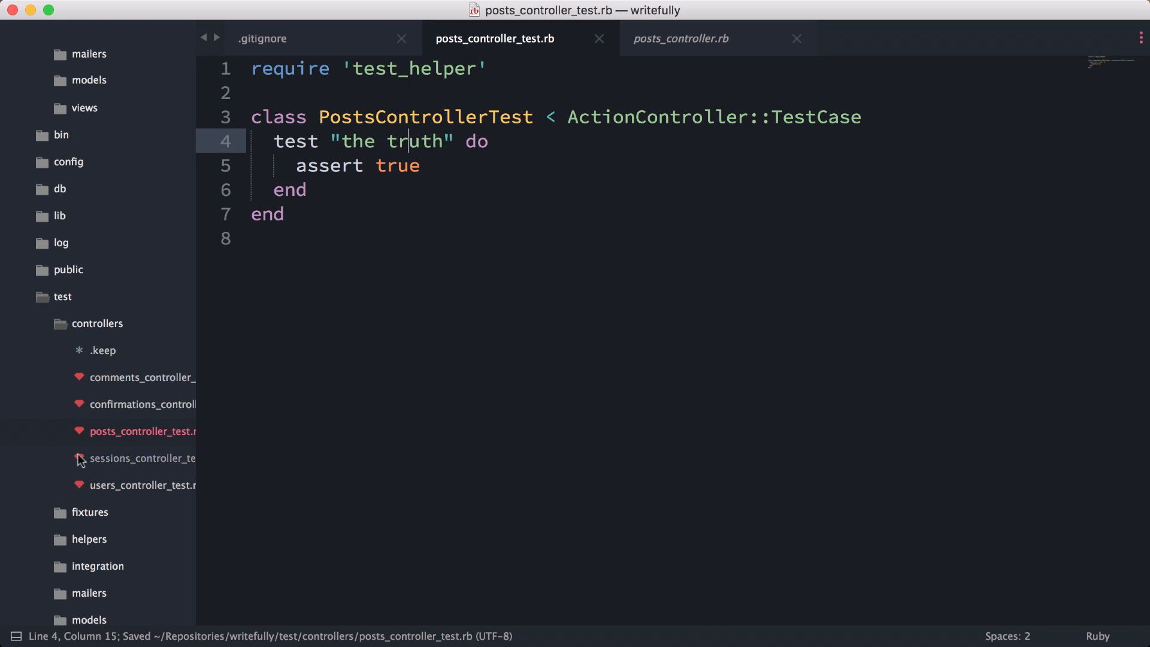
left_click_drag(336, 141, 445, 141)
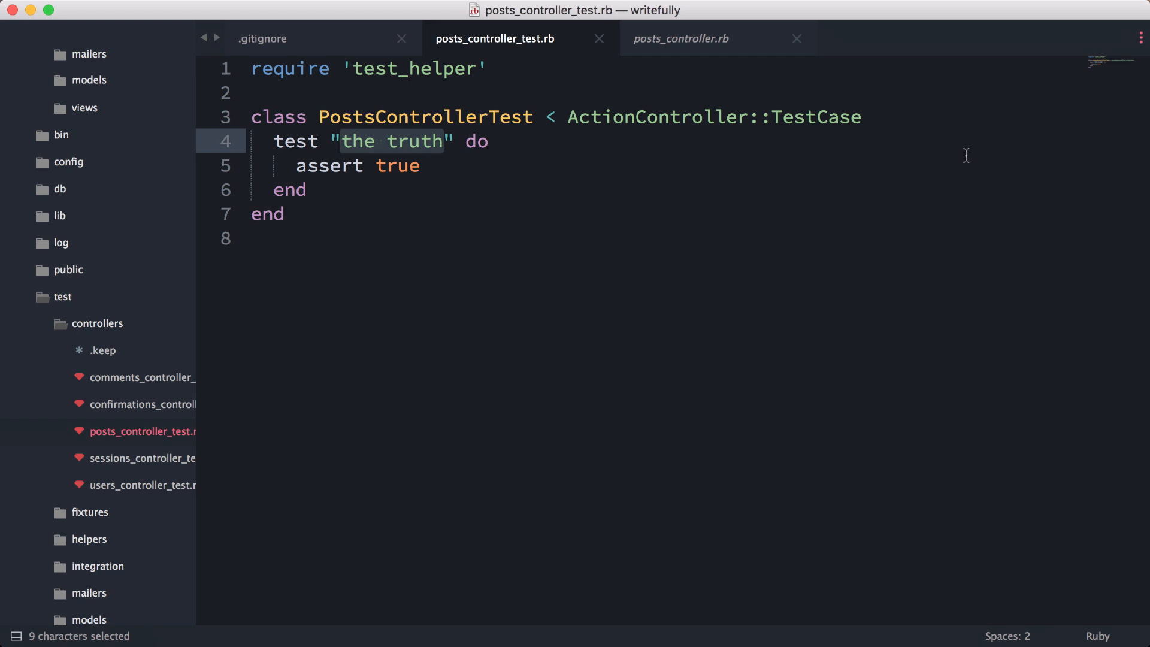
type("index")
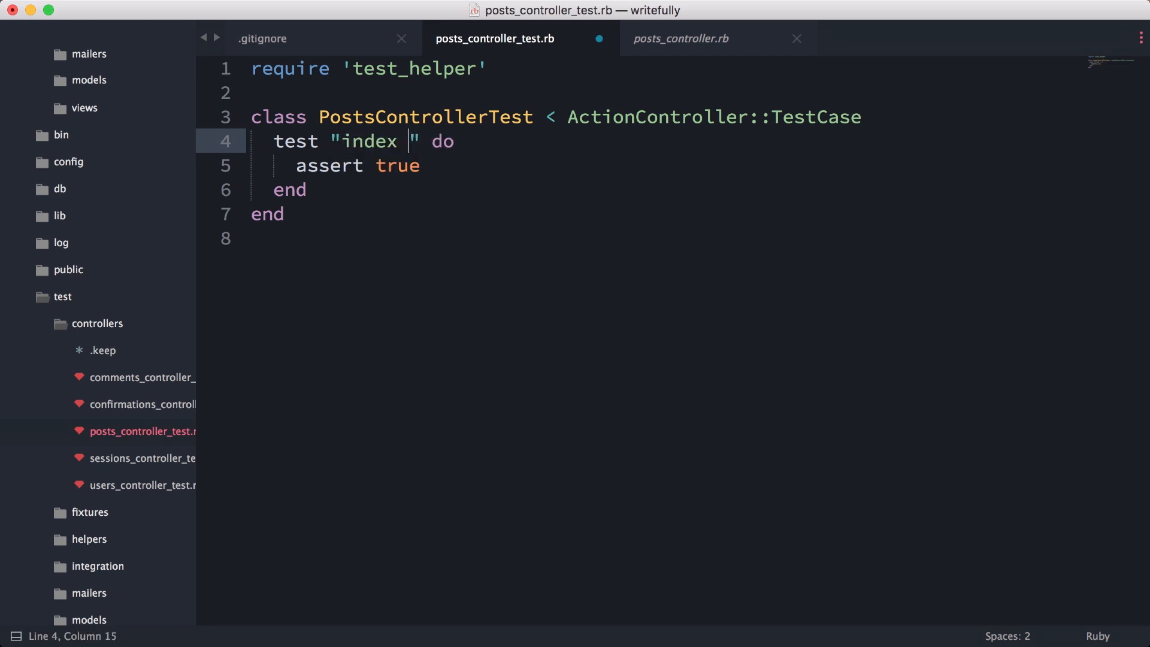
type("action should be s")
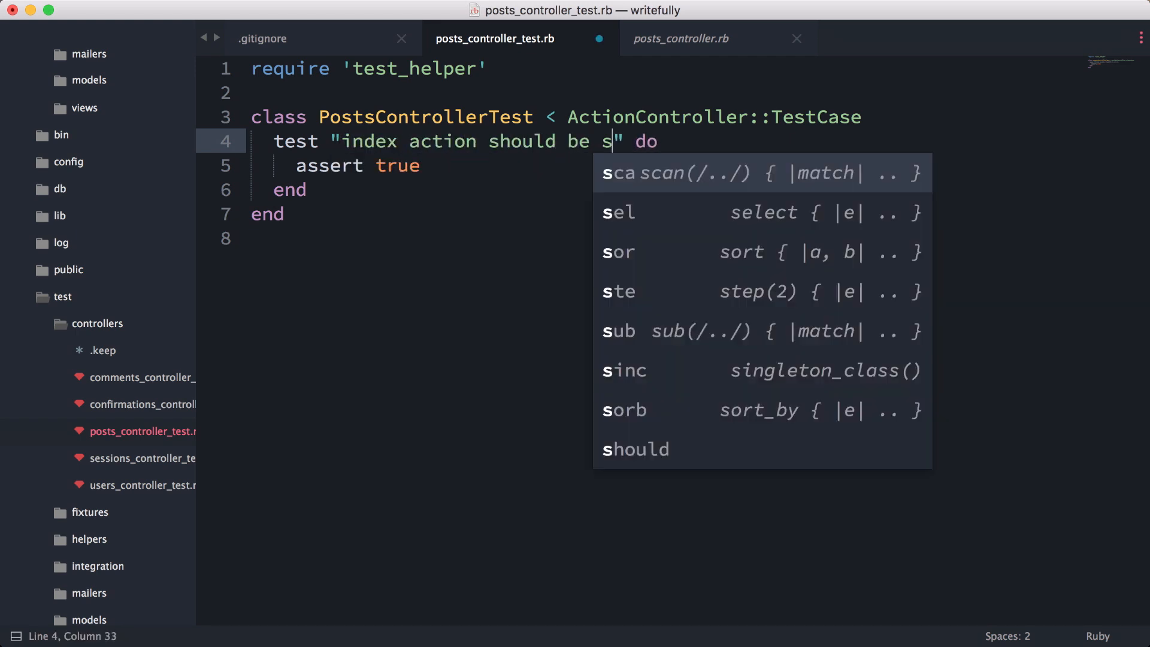
type("uccess")
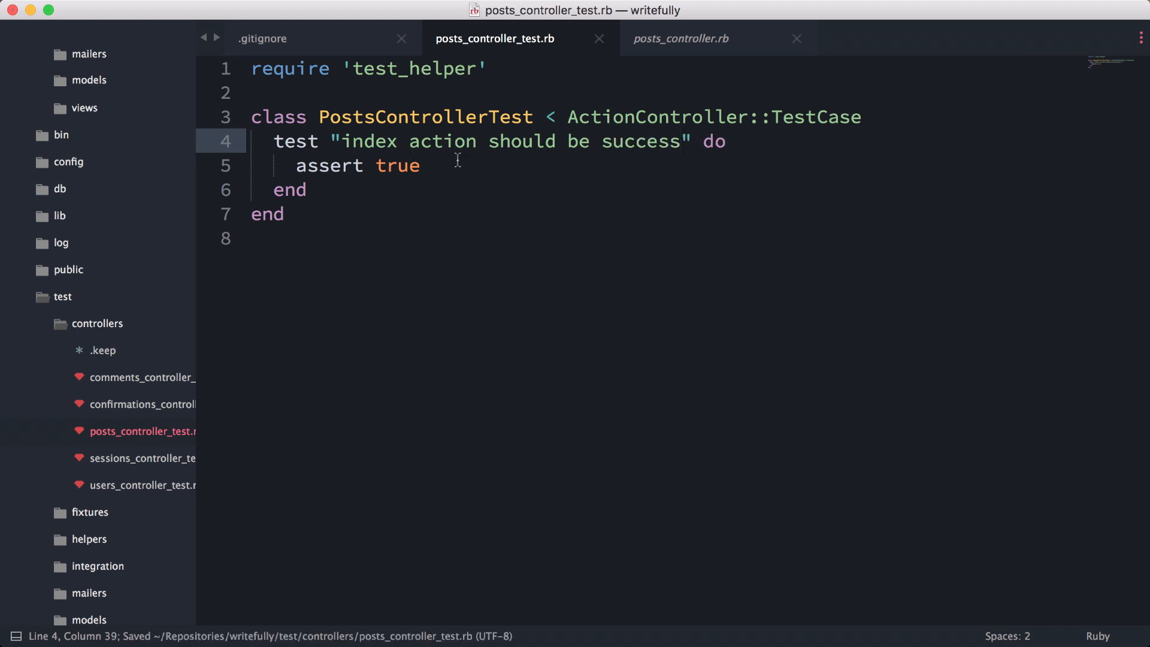
Replace assert true with get :index and assert_response :success
key("Backspace")
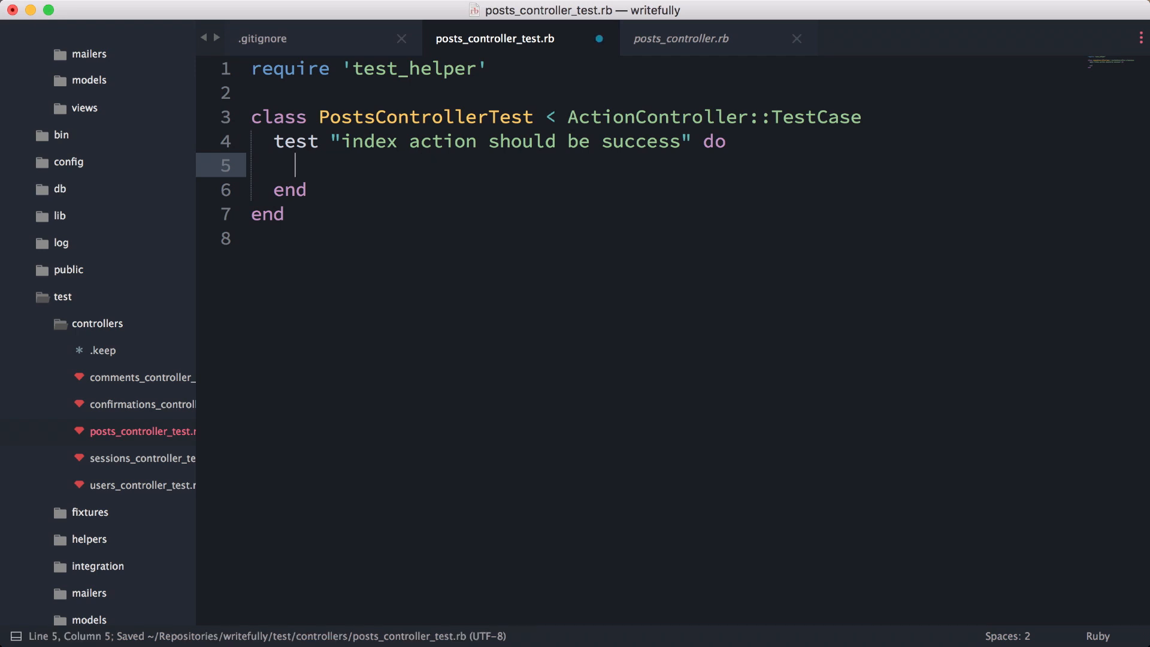
type("get :index")
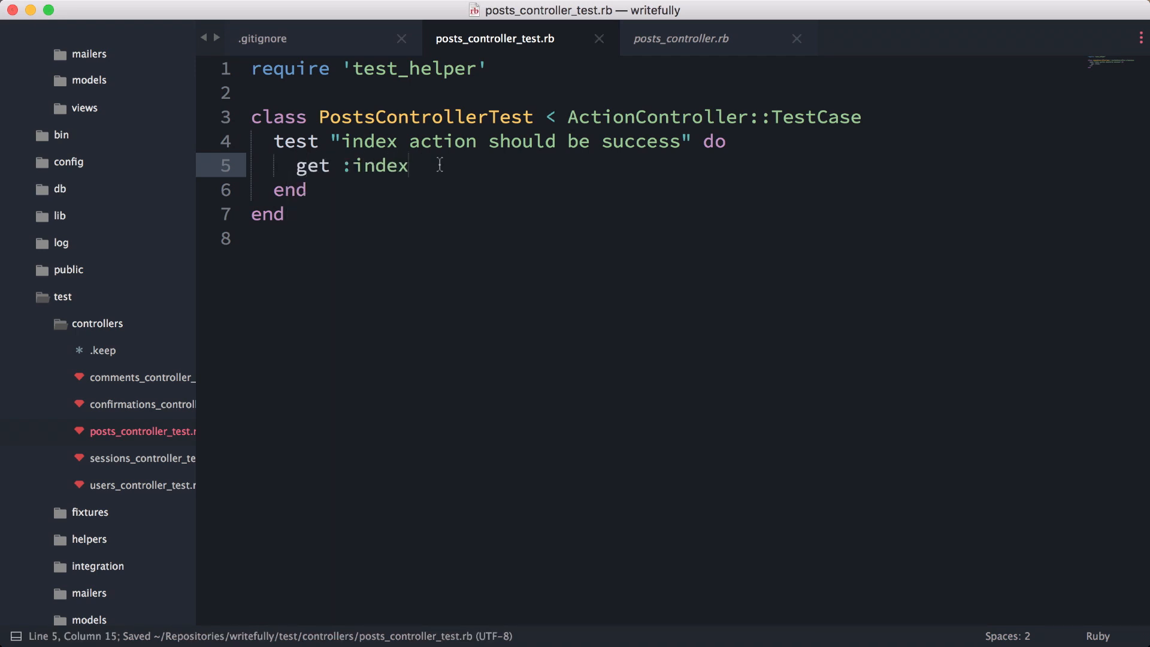
double_click(312, 166)
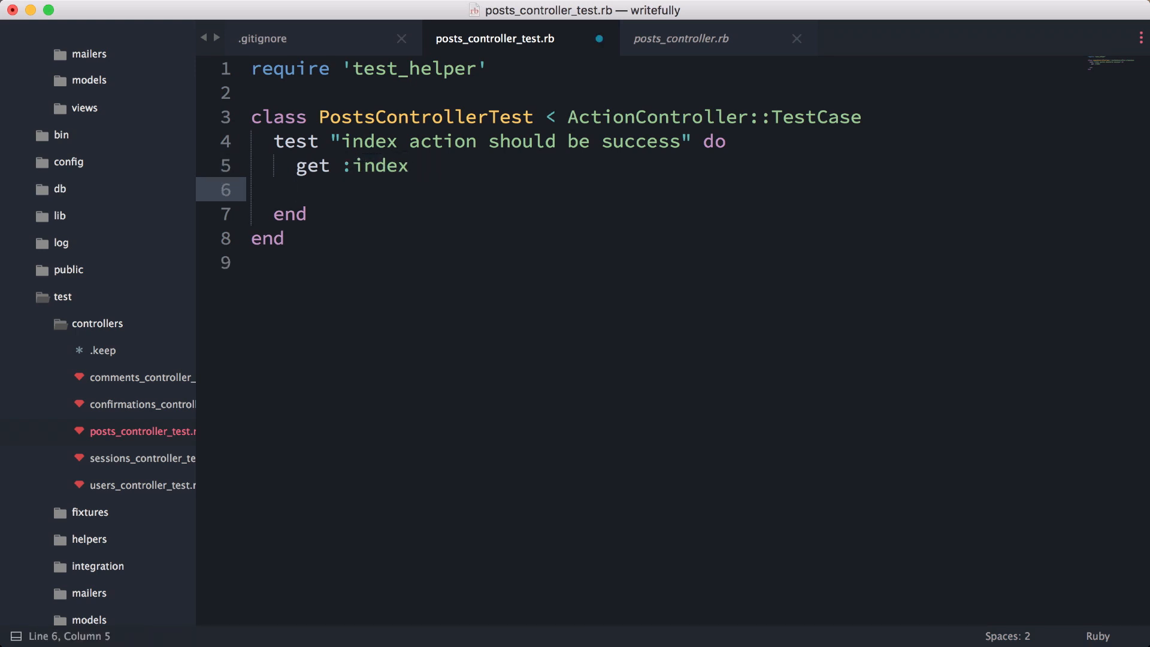
type("asser")
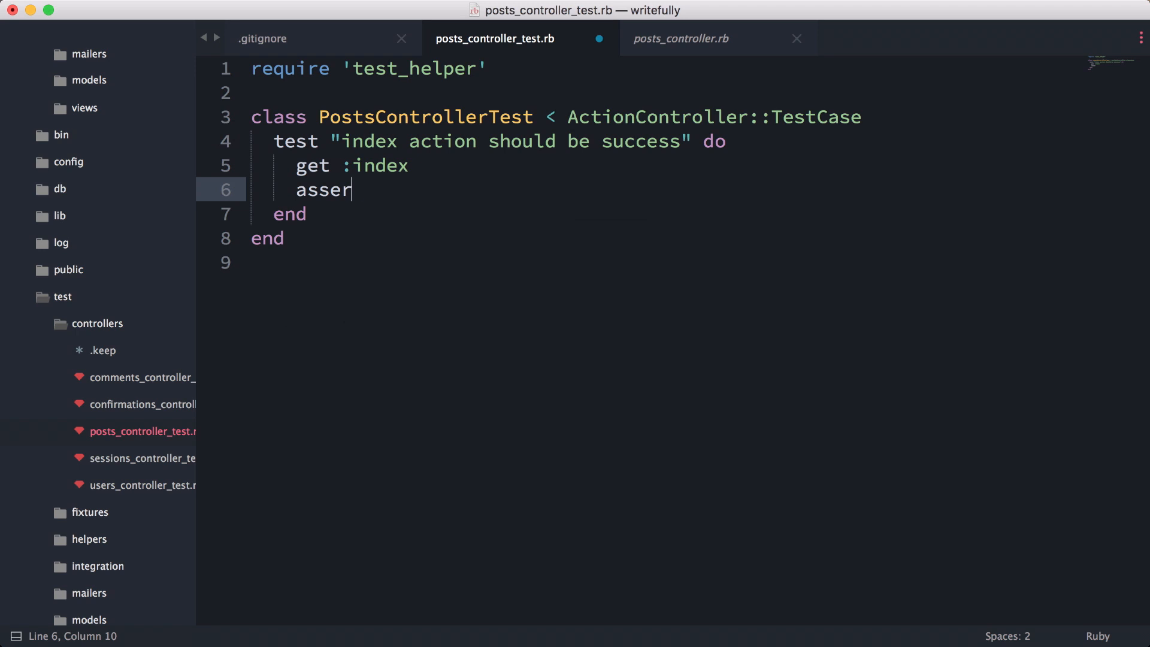
type("t_response :success")
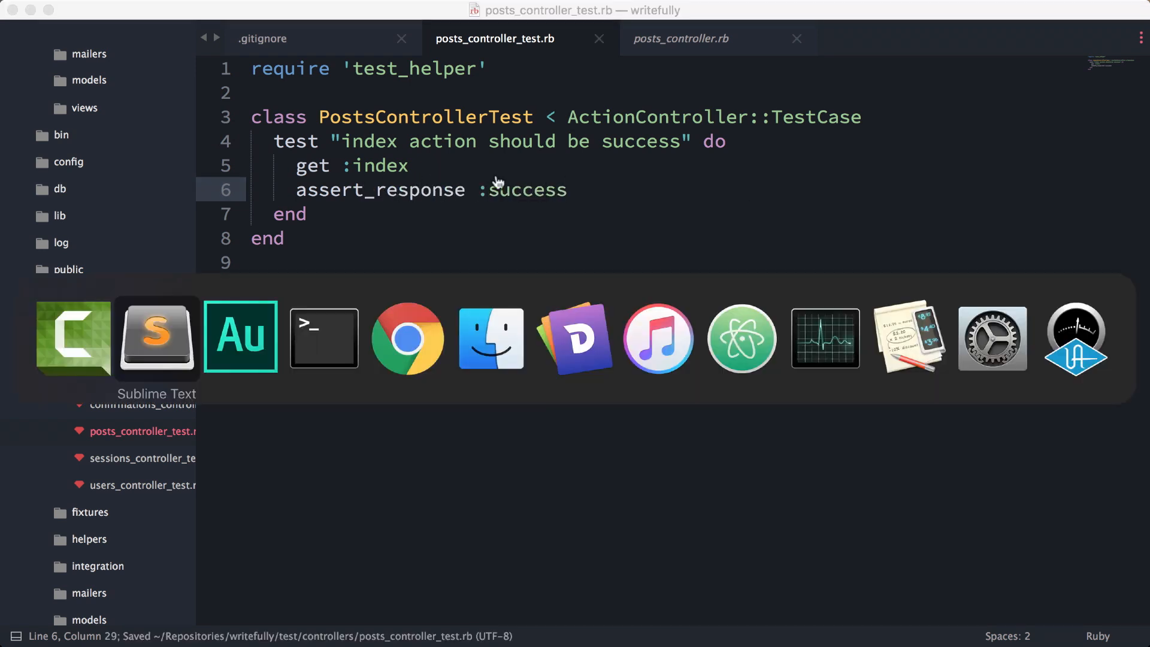
mouse_move(317, 342)
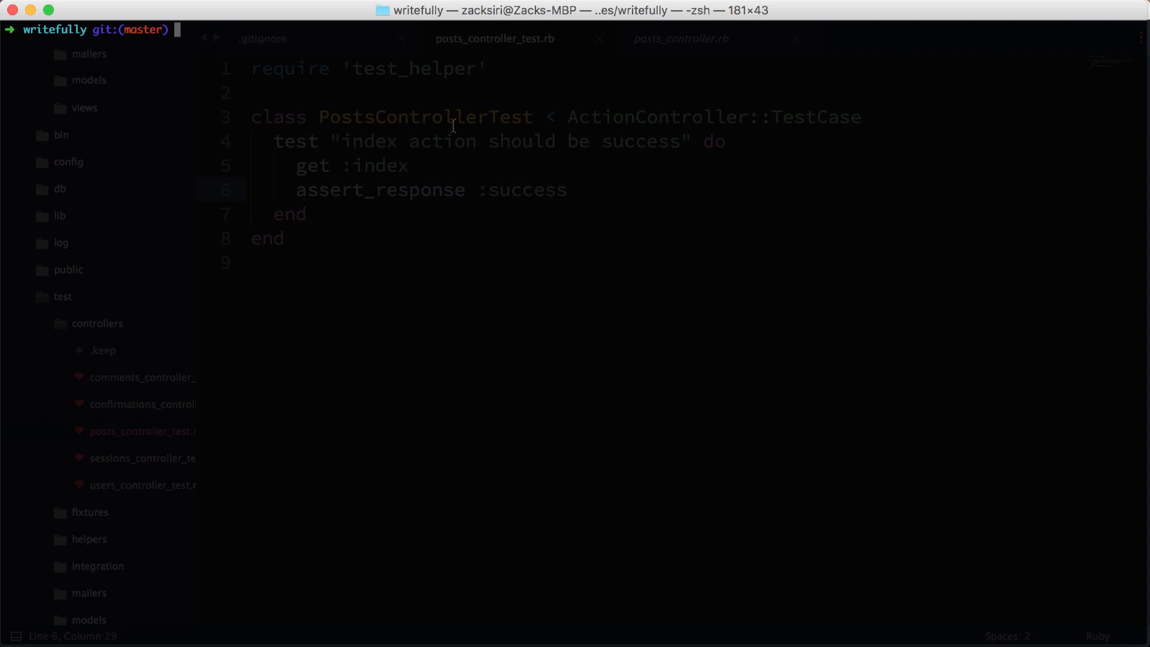
Run rake in Terminal; the suite passes with 1 run, 1 assertion, 0 failures
type("rake")
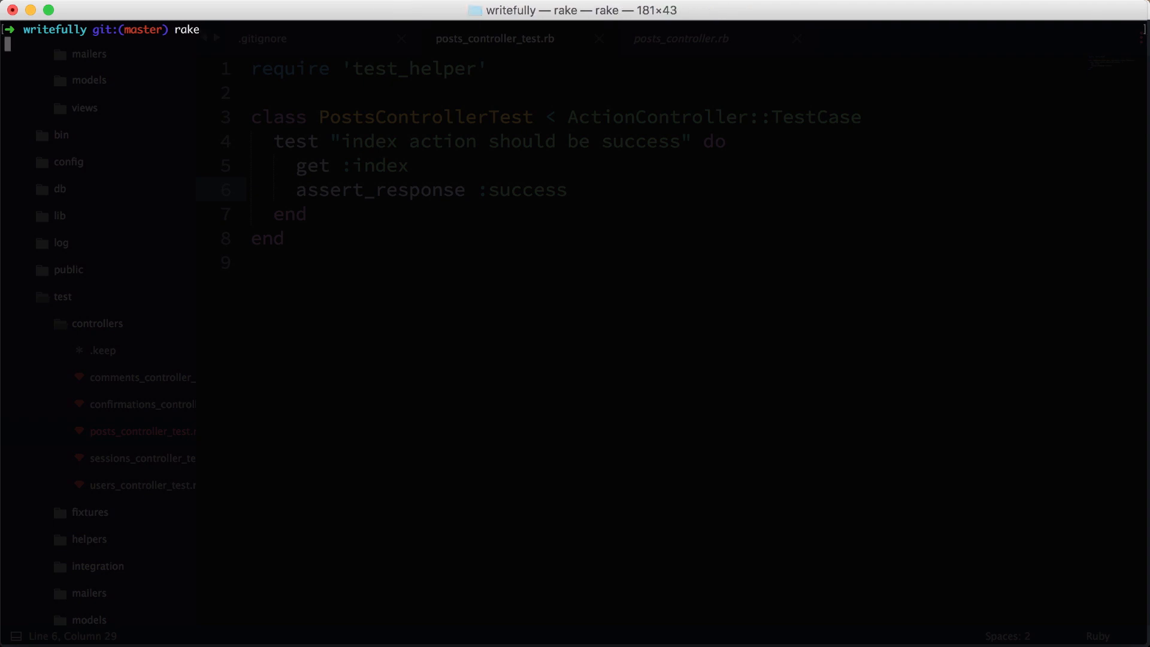
key("Enter")
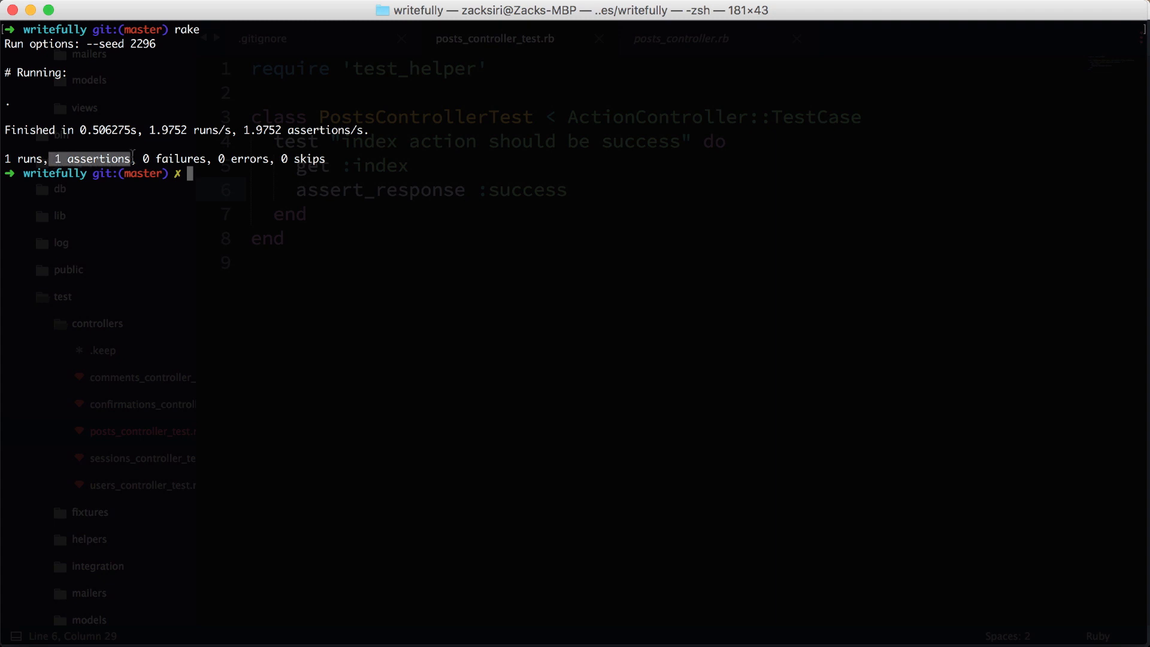
key("Cmd+Tab")
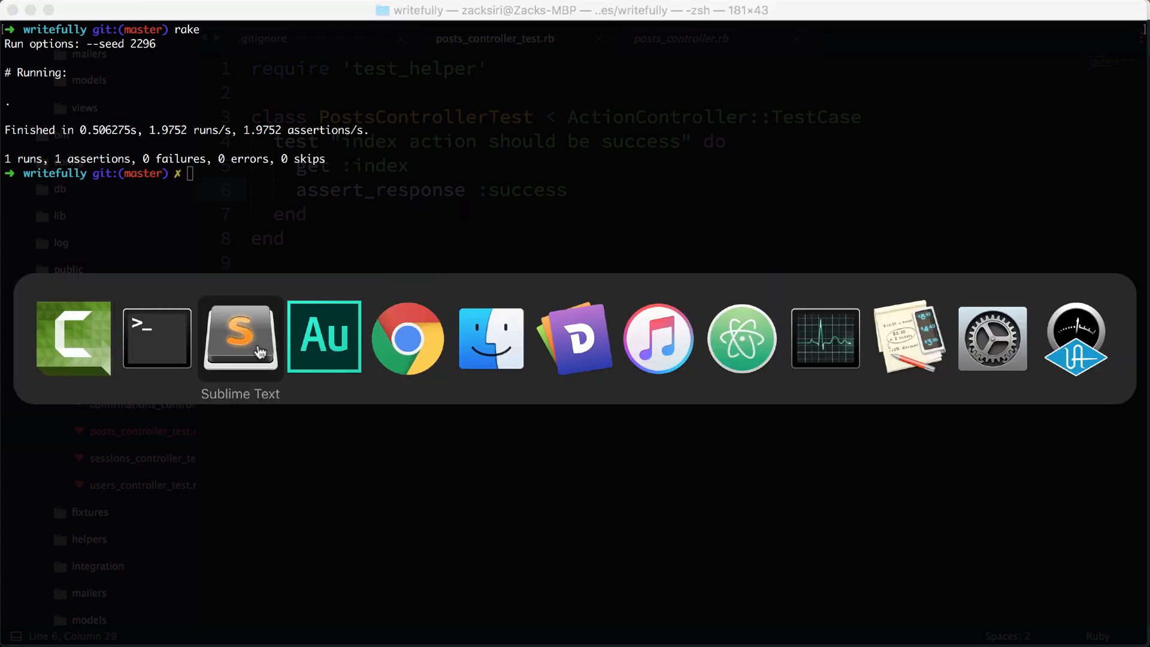
left_click(241, 338)
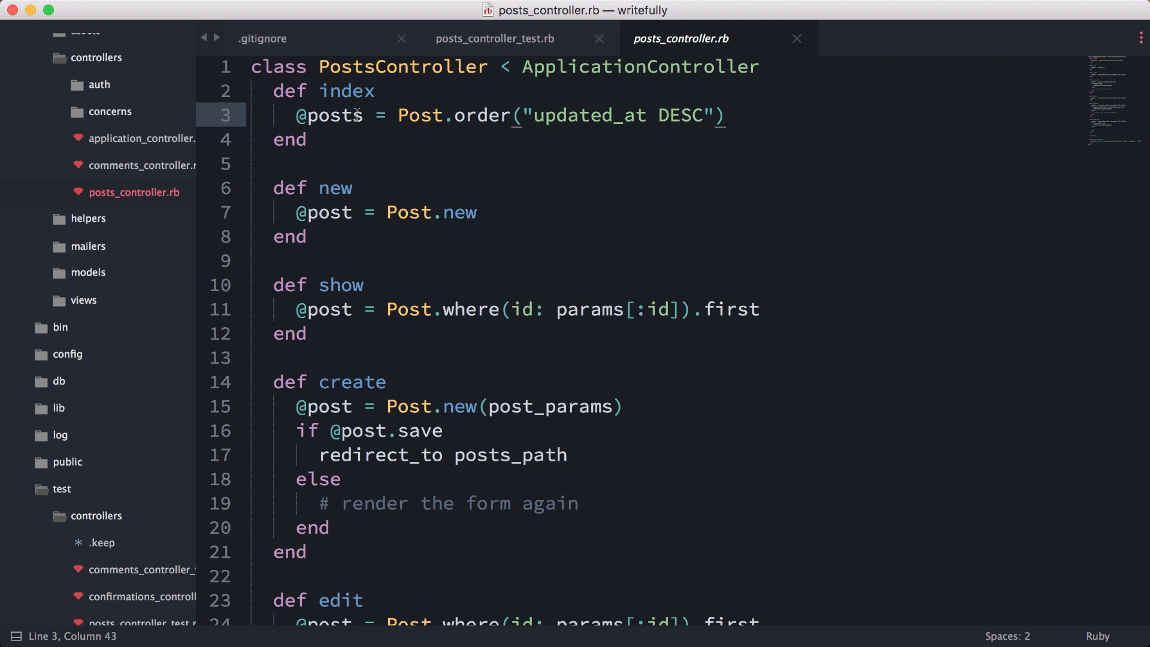
left_click(83, 300)
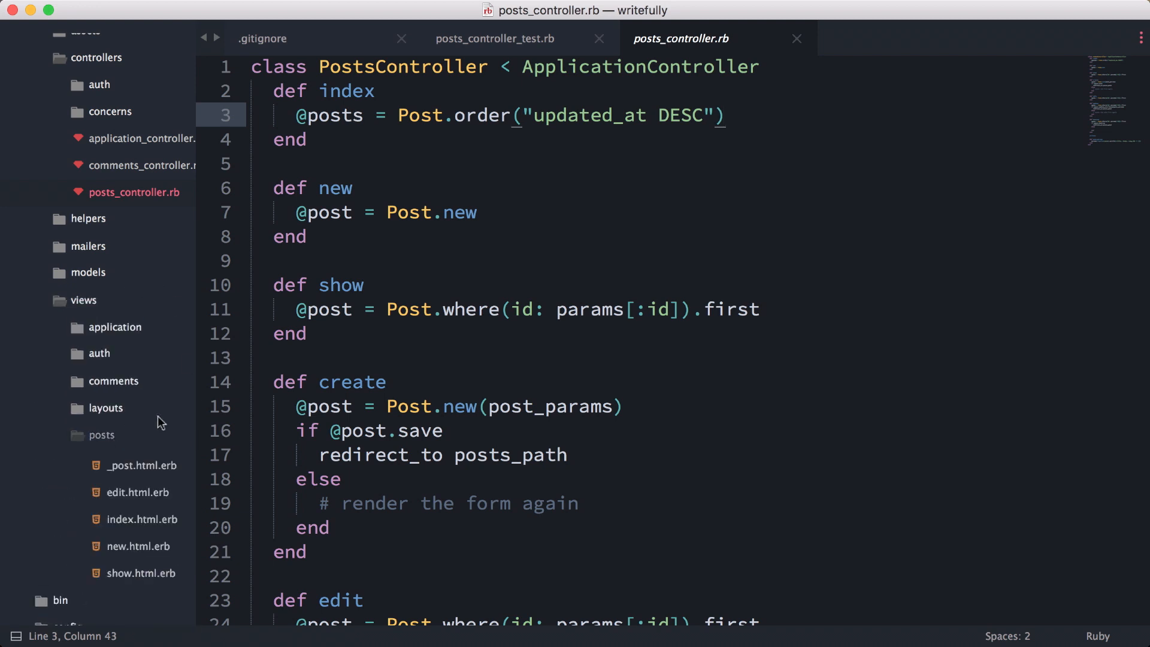
left_click(143, 520)
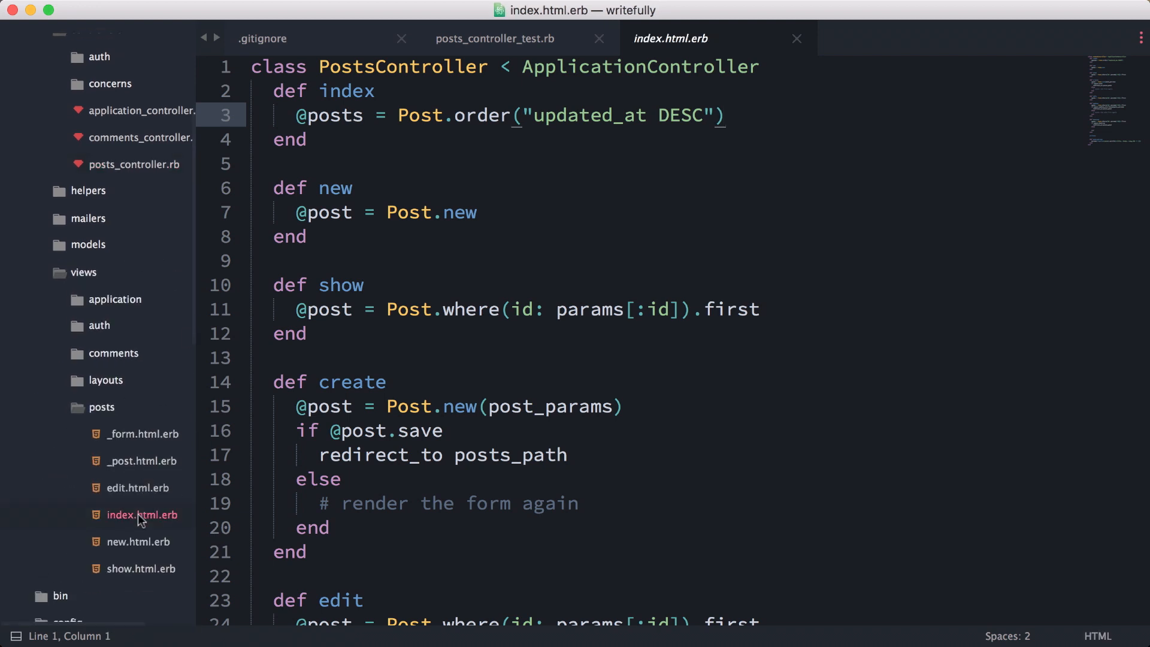
left_click(142, 515)
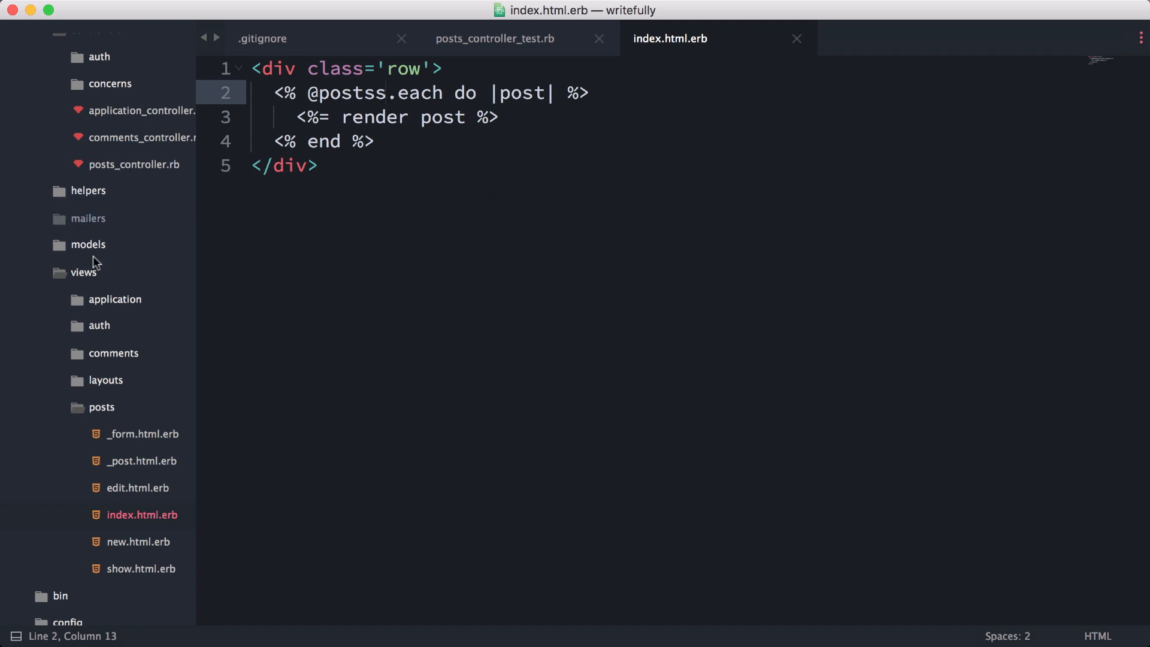
scroll("down", 3)
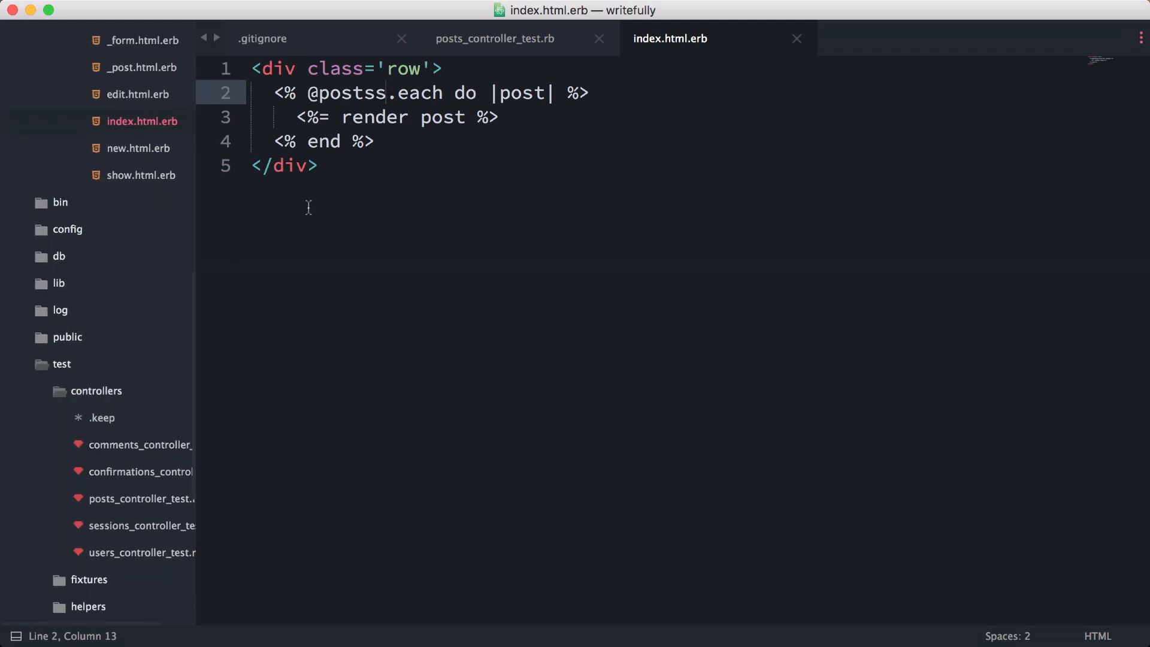
mouse_move(439, 122)
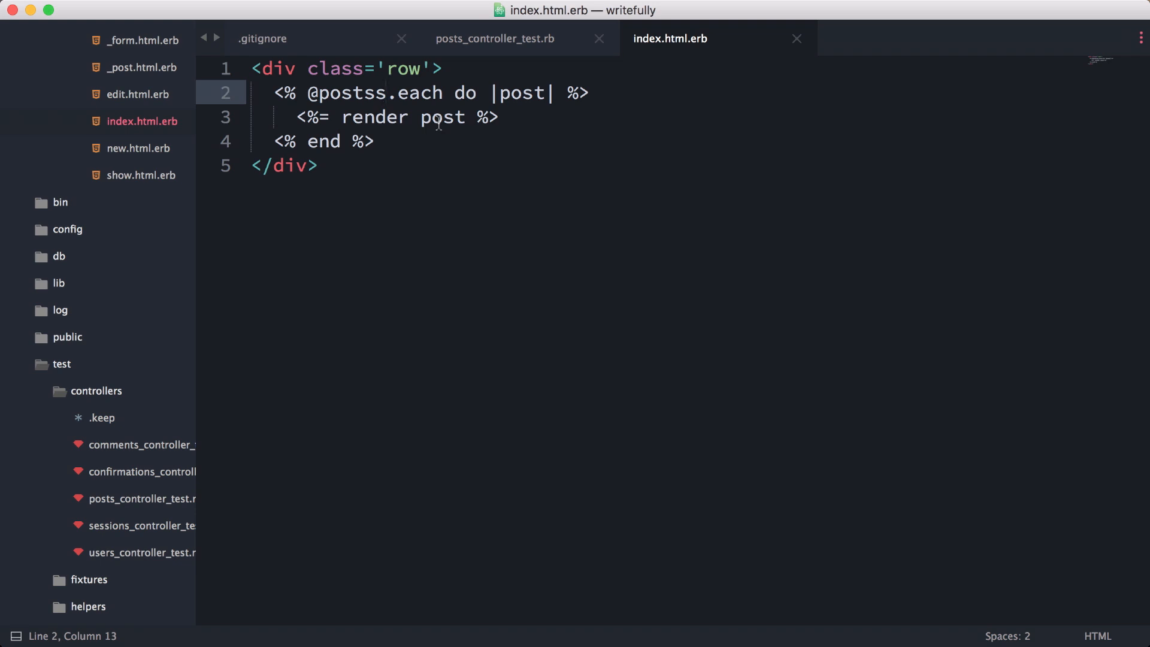
left_click(495, 39)
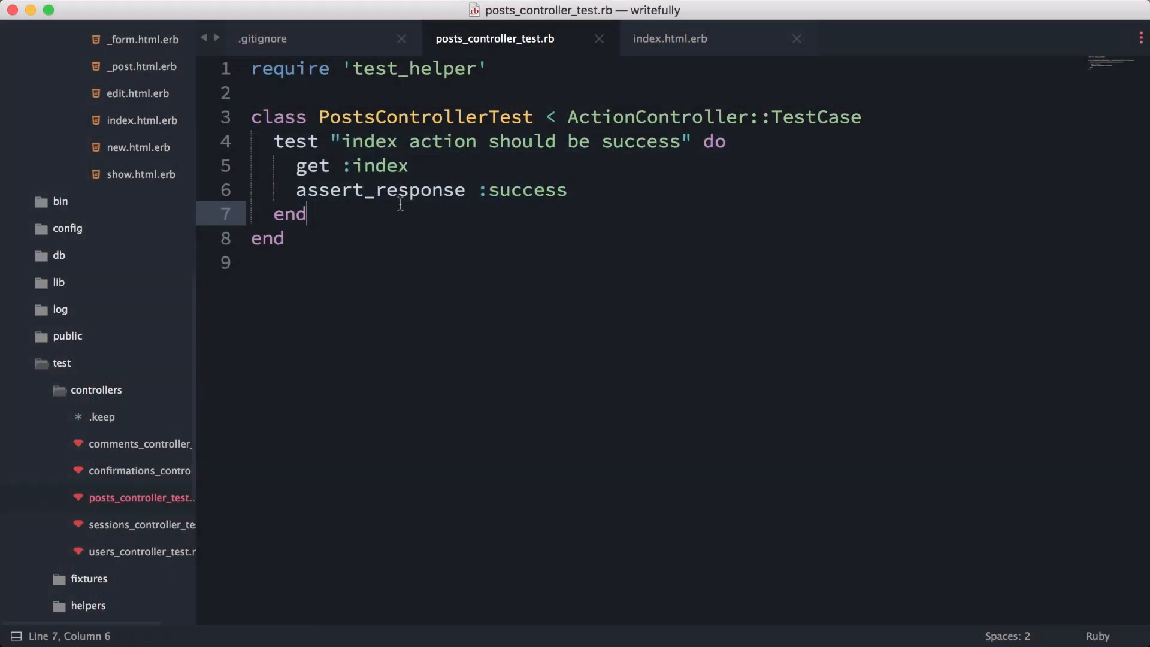
Open posts_controller.rb to review its updated_at DESC index, then return to the test file
left_click(583, 186)
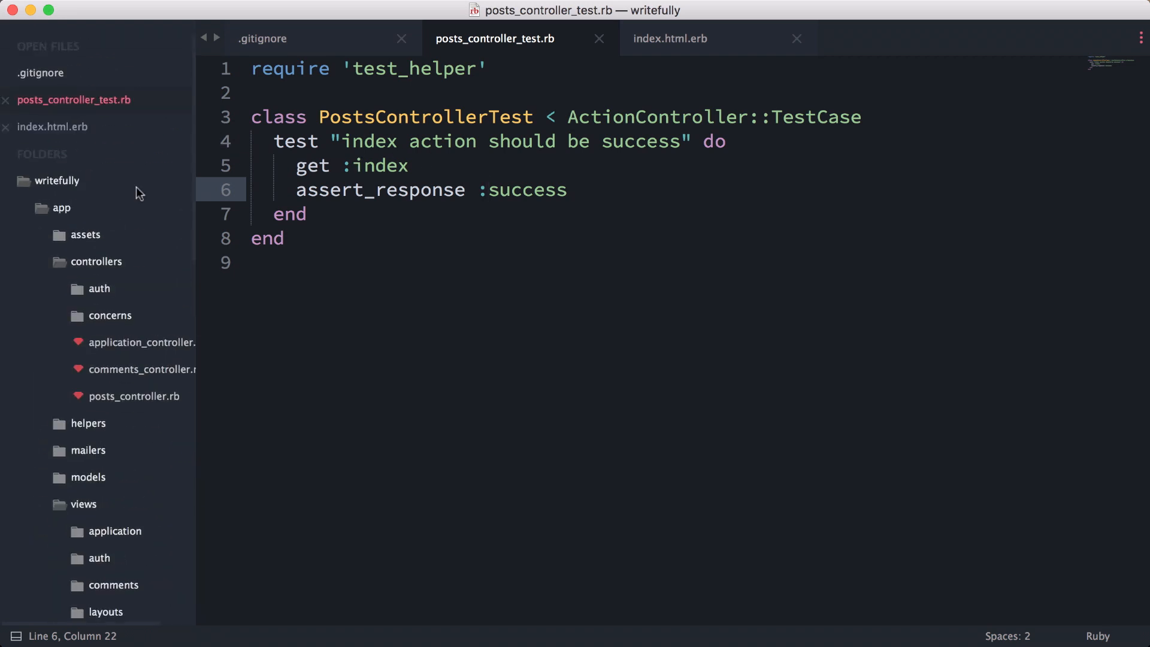
left_click(134, 396)
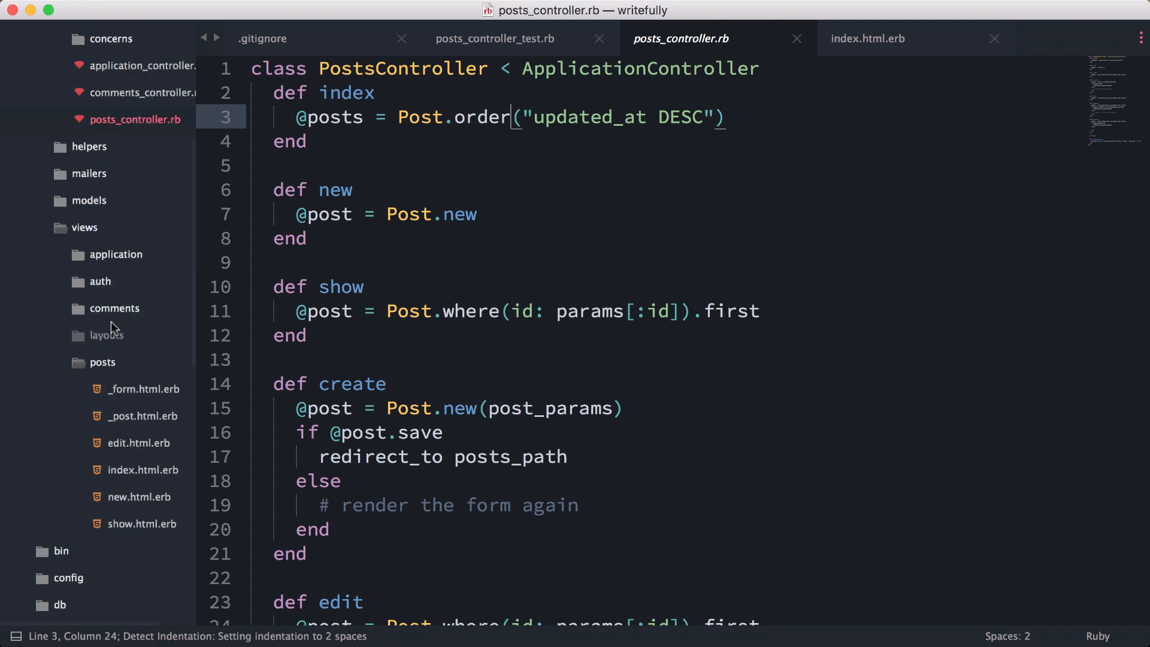
scroll("down", 3)
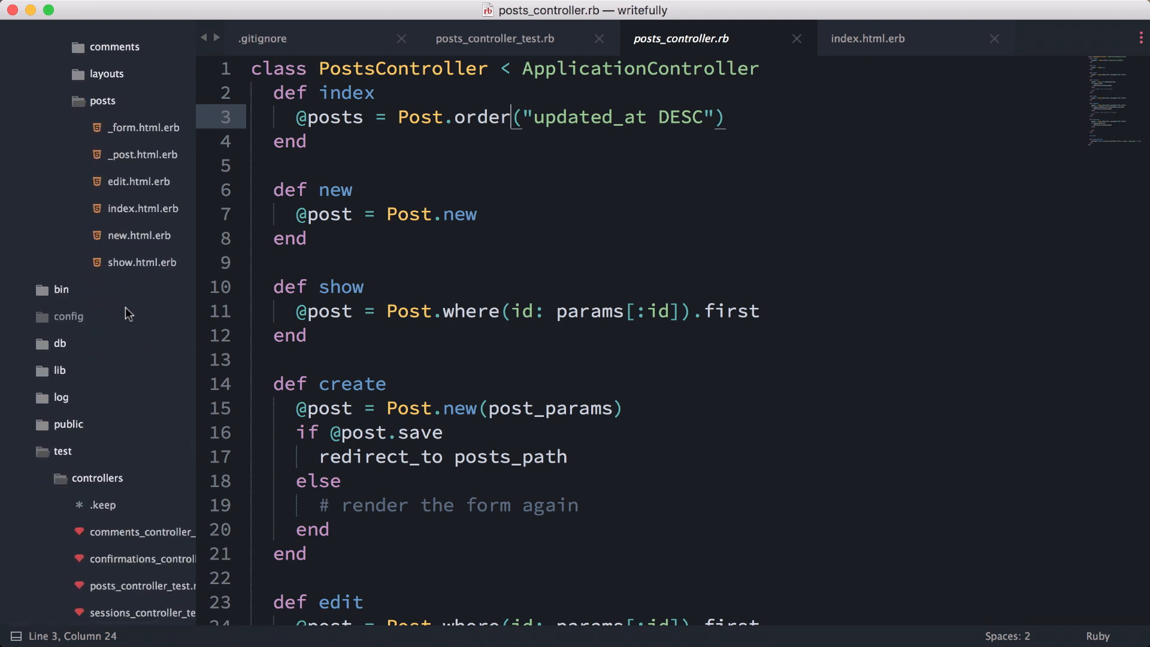
left_click(495, 39)
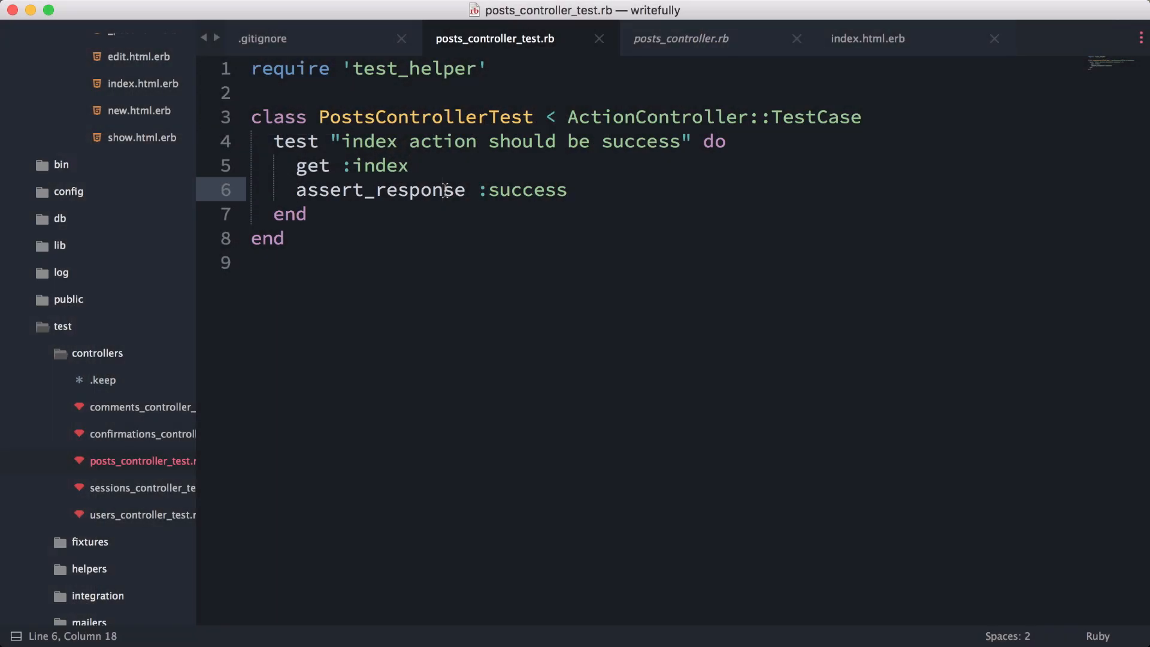
mouse_move(130, 208)
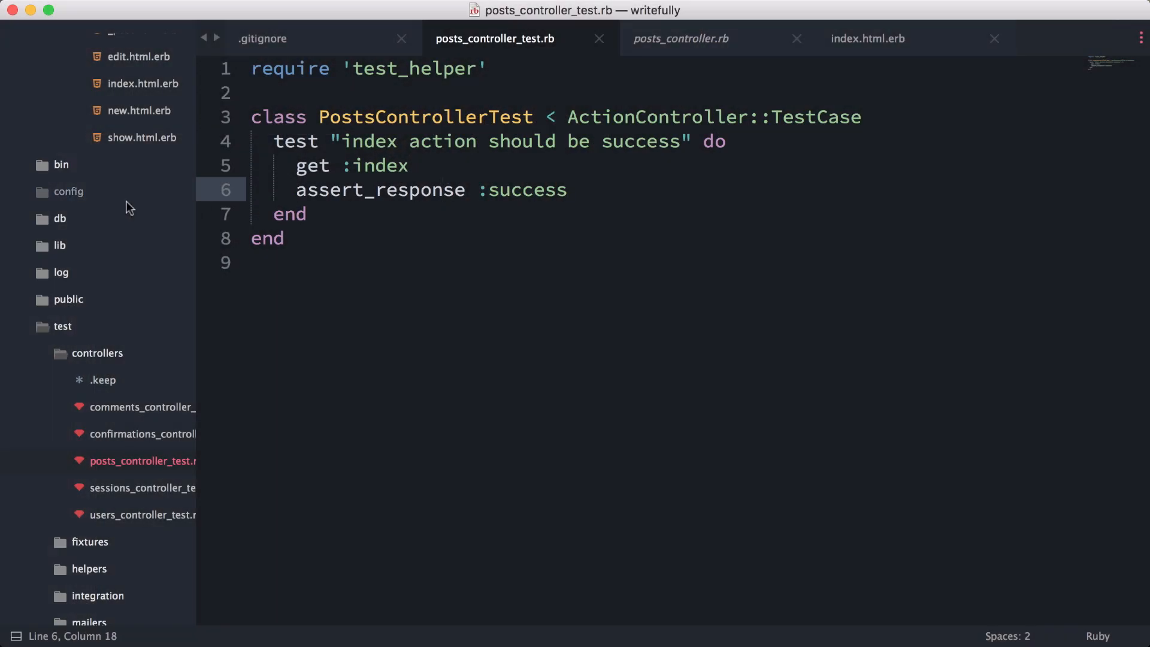
left_click(681, 39)
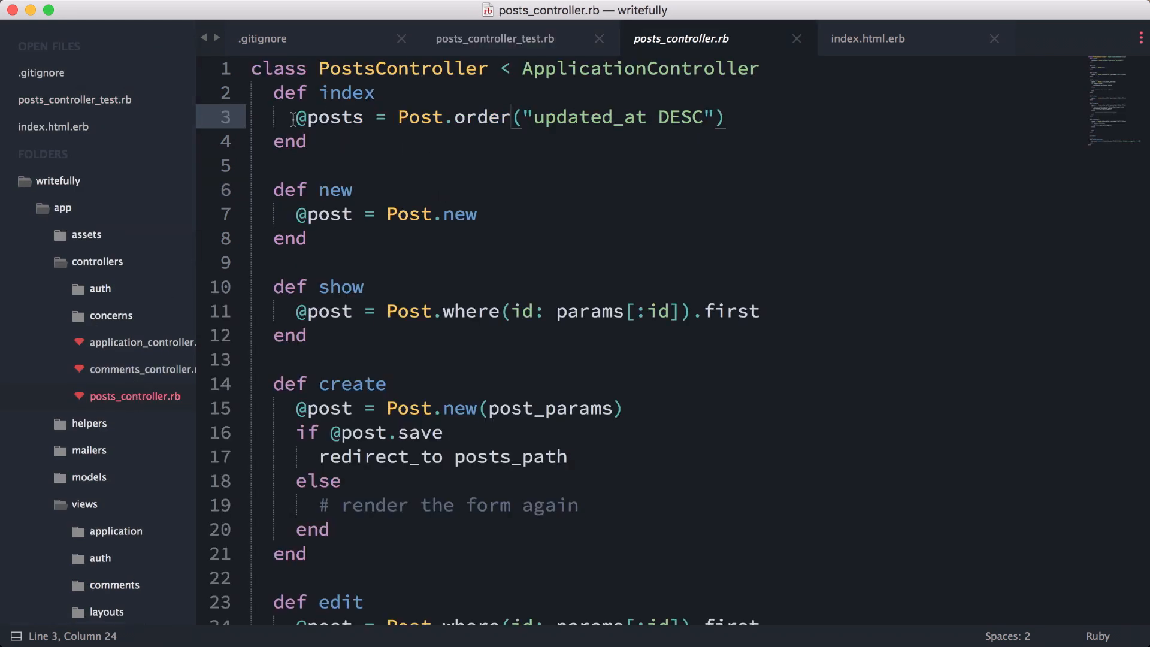
scroll("down", 3)
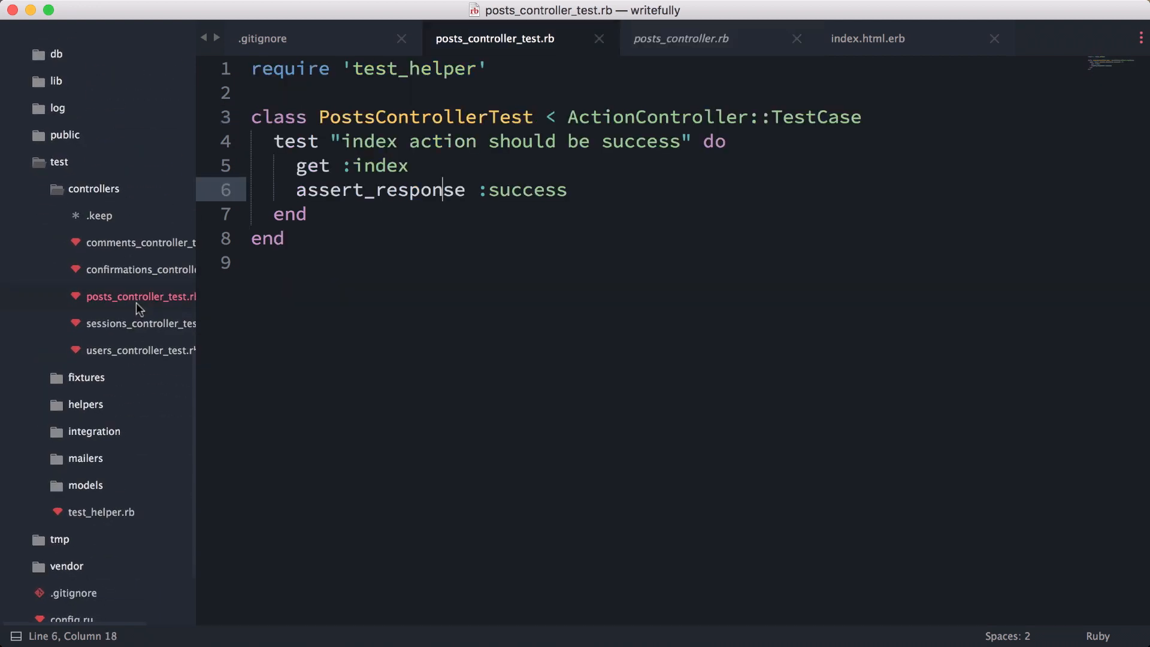
left_click(586, 190)
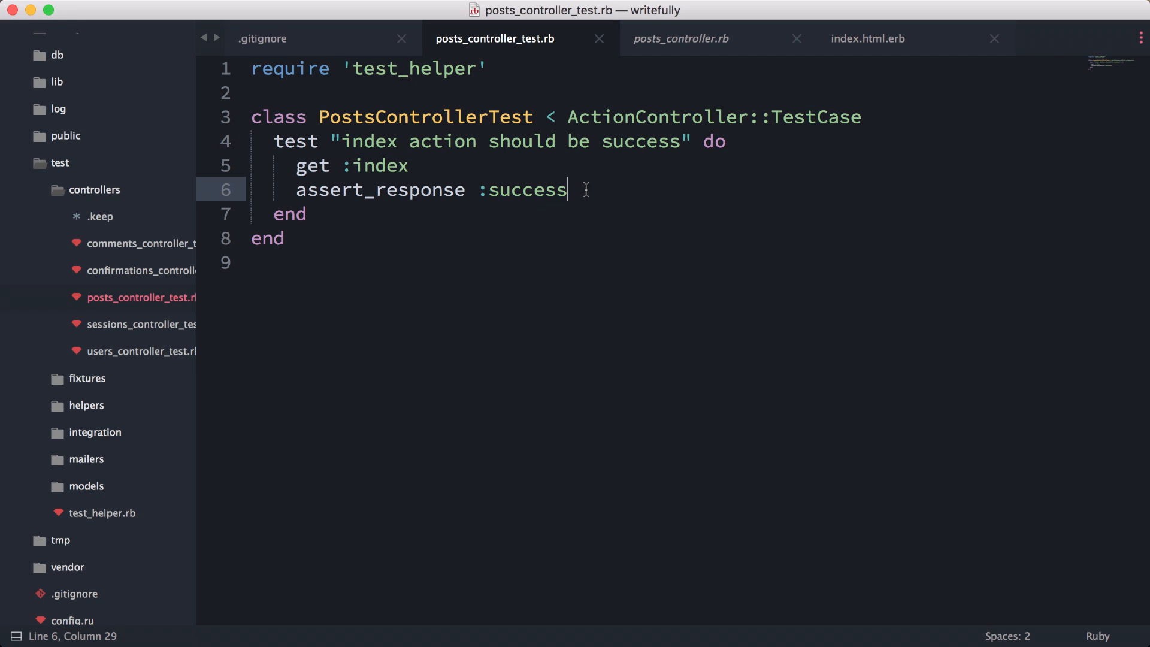
double_click(534, 190)
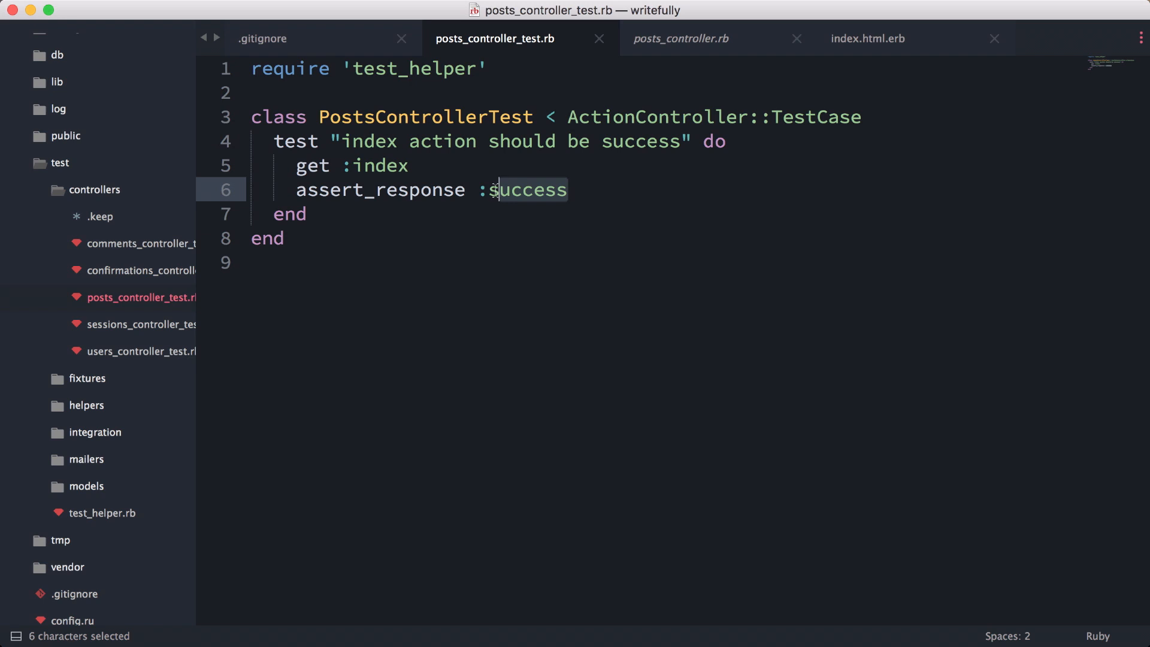
type("redirect")
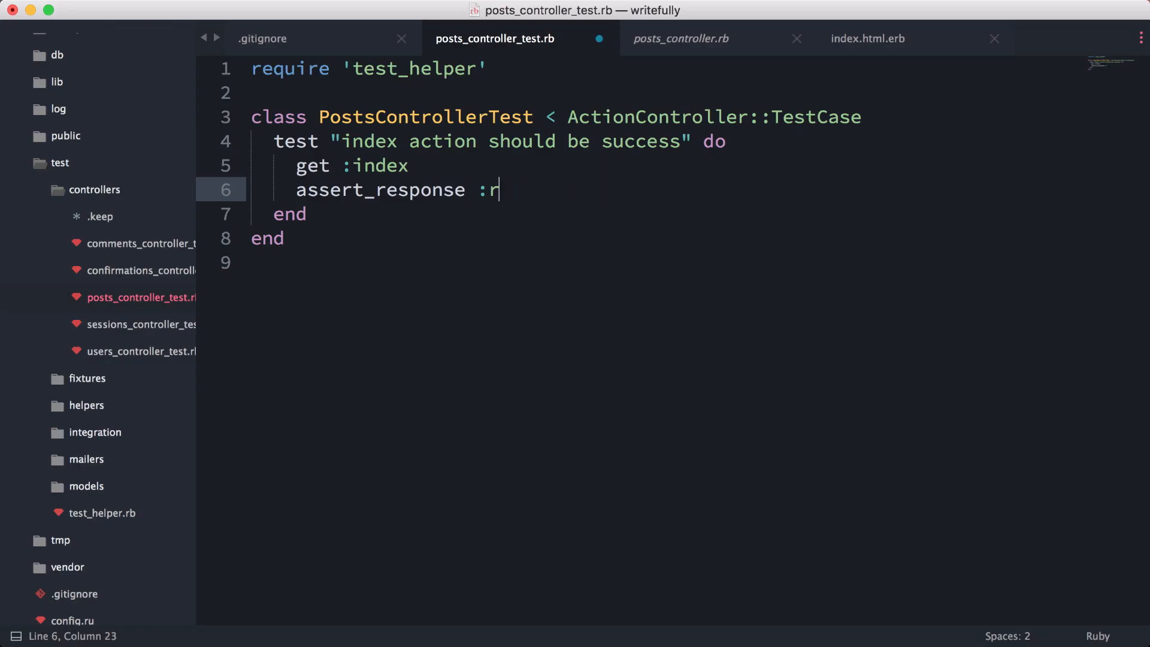
type("s")
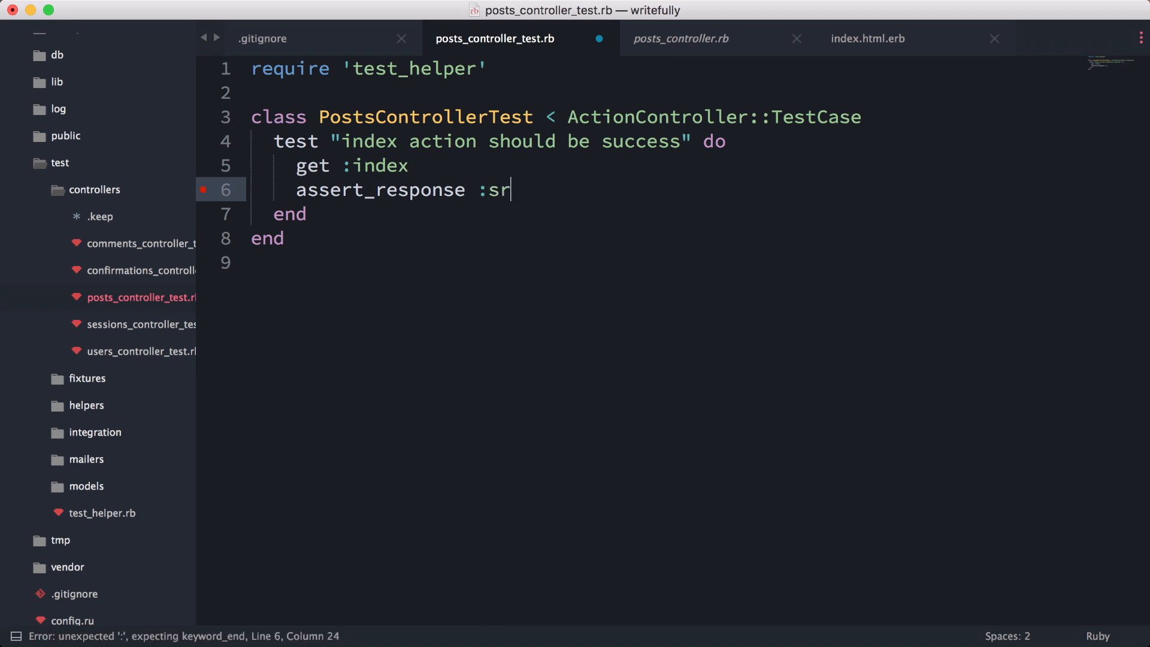
type("uccess")
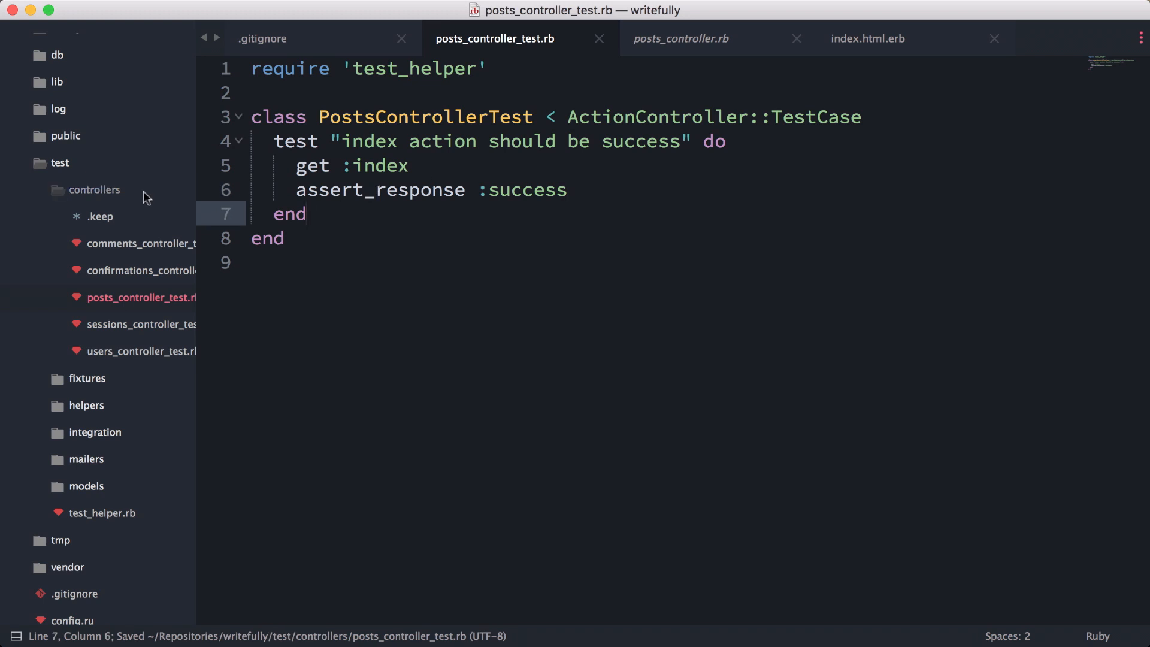
left_click(681, 38)
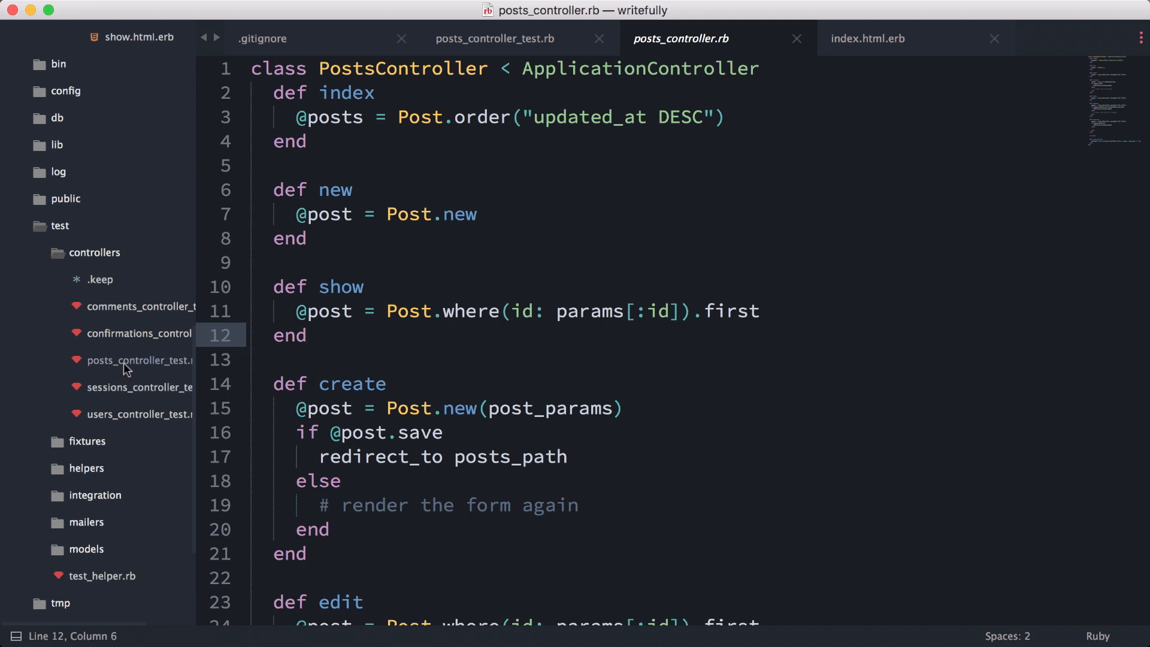
Write a "new should be success" test calling get :new and assert_response :success
left_click(494, 39)
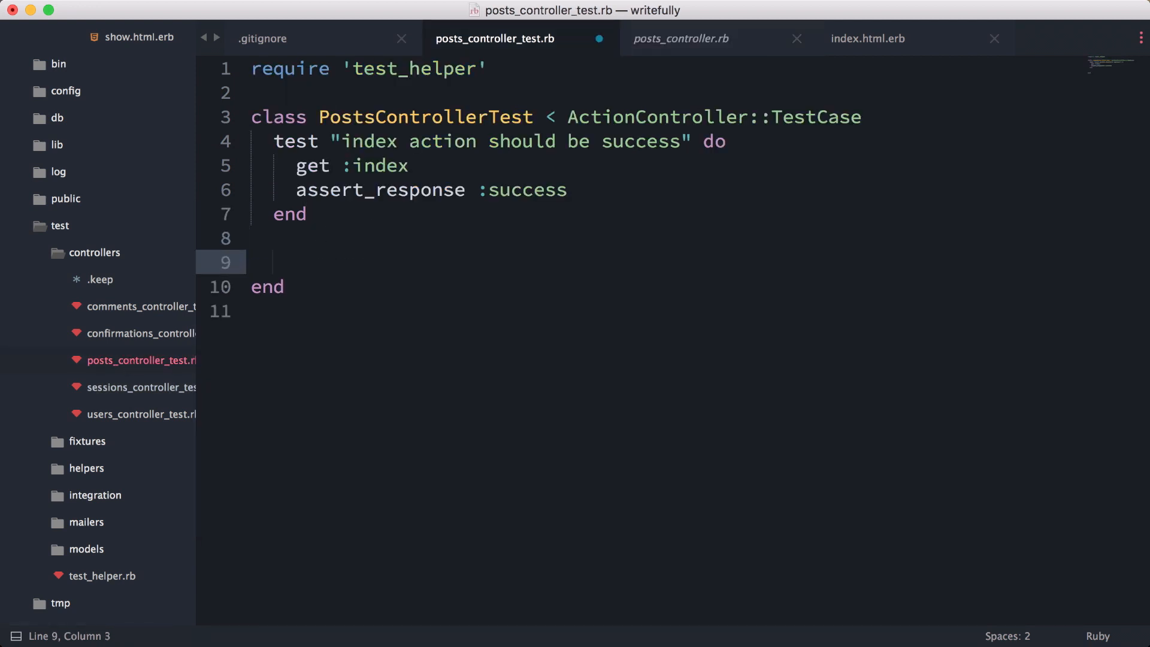
type("test \"new \"")
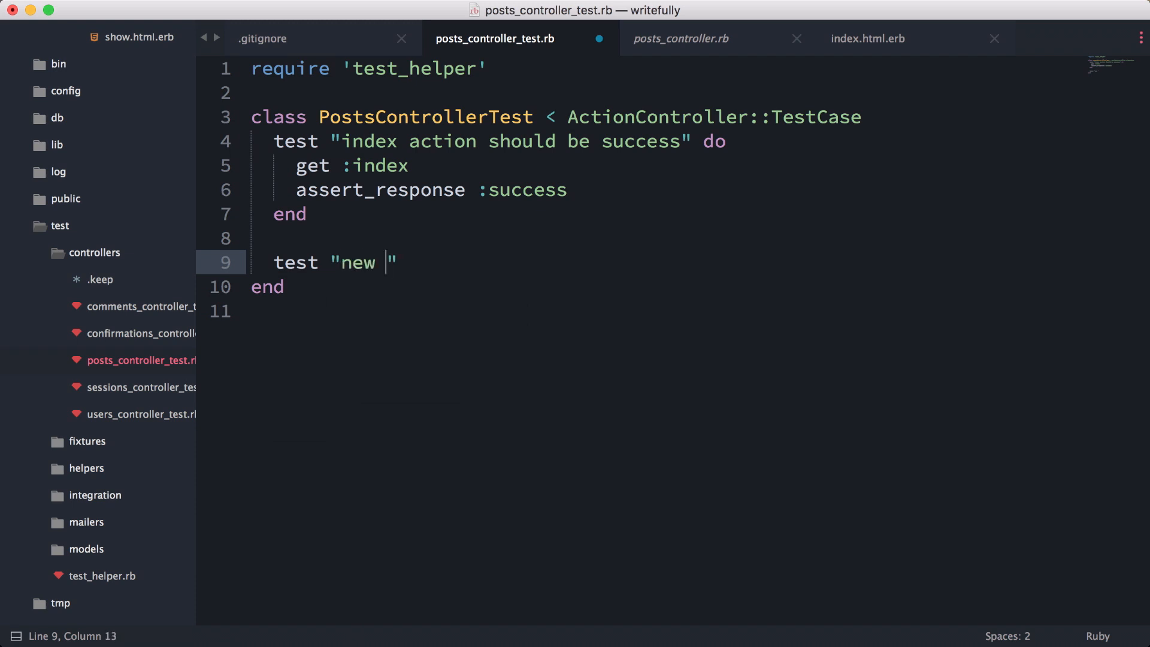
type("should be success")
type("get :new")
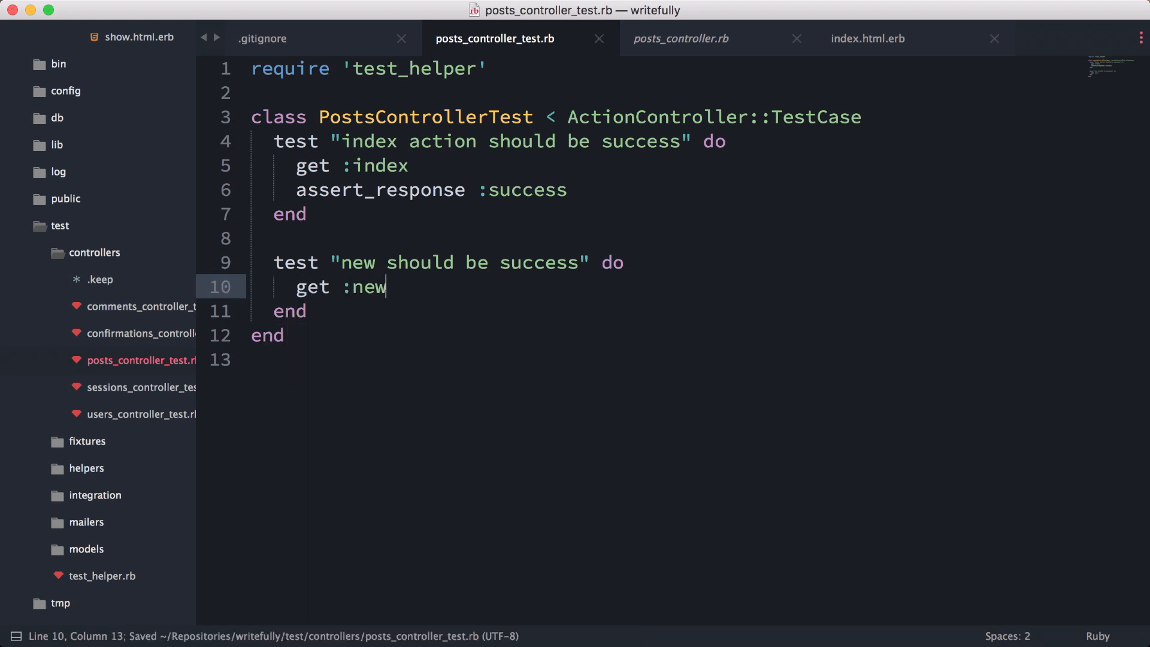
type("assert_response :success")
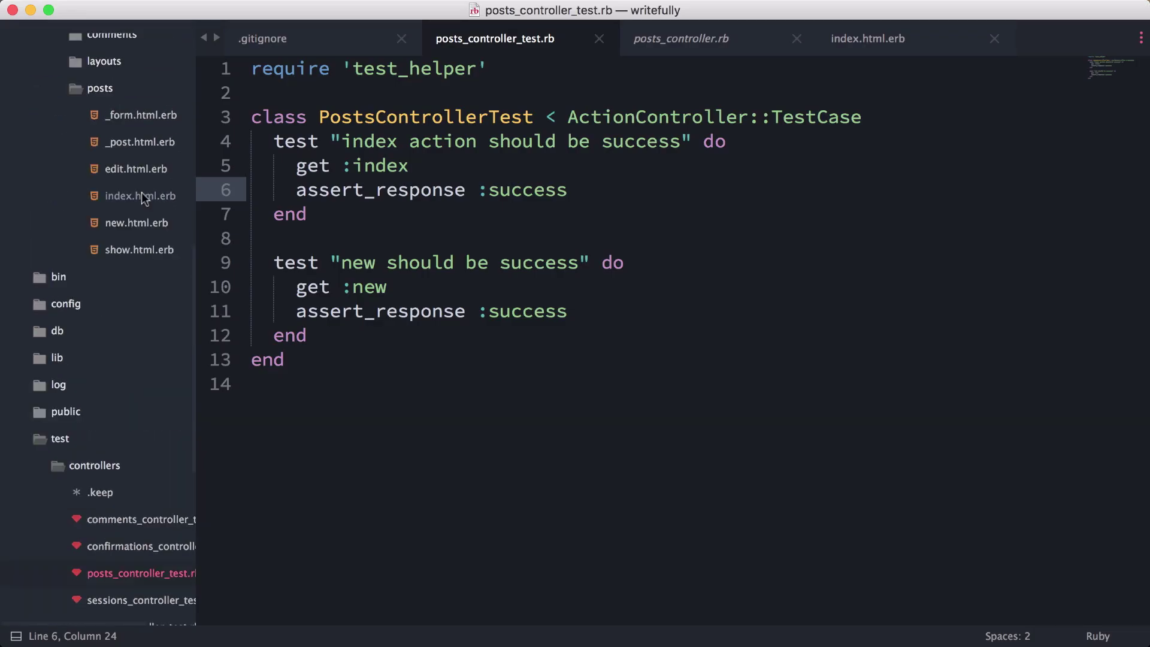
left_click(869, 39)
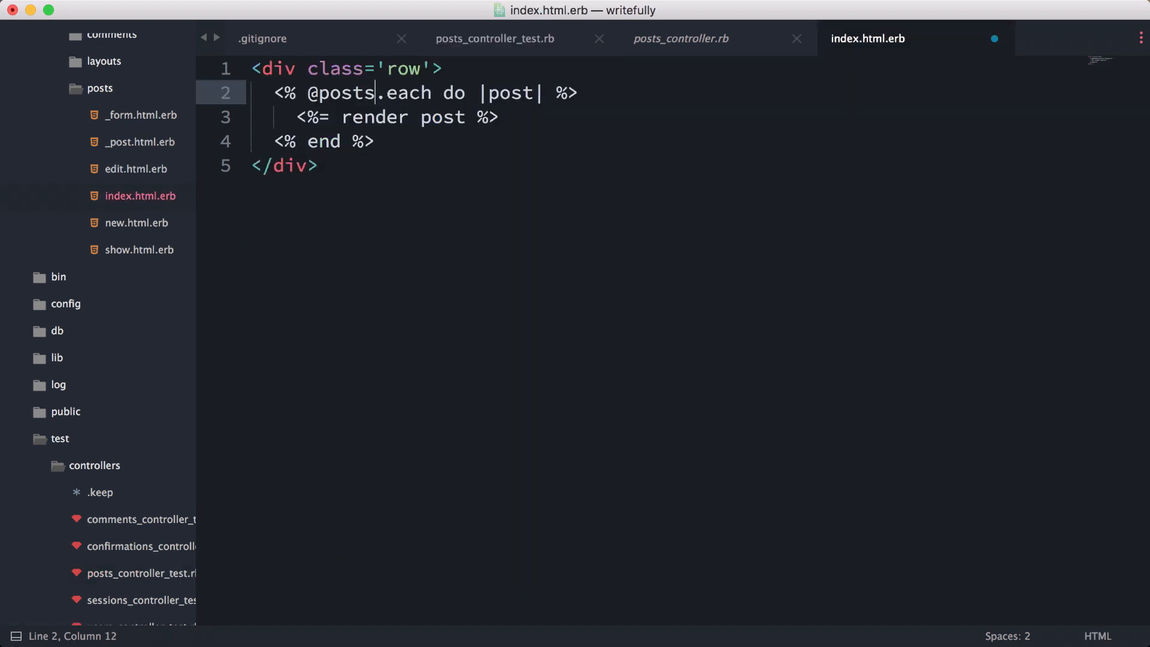
key("cmd+s")
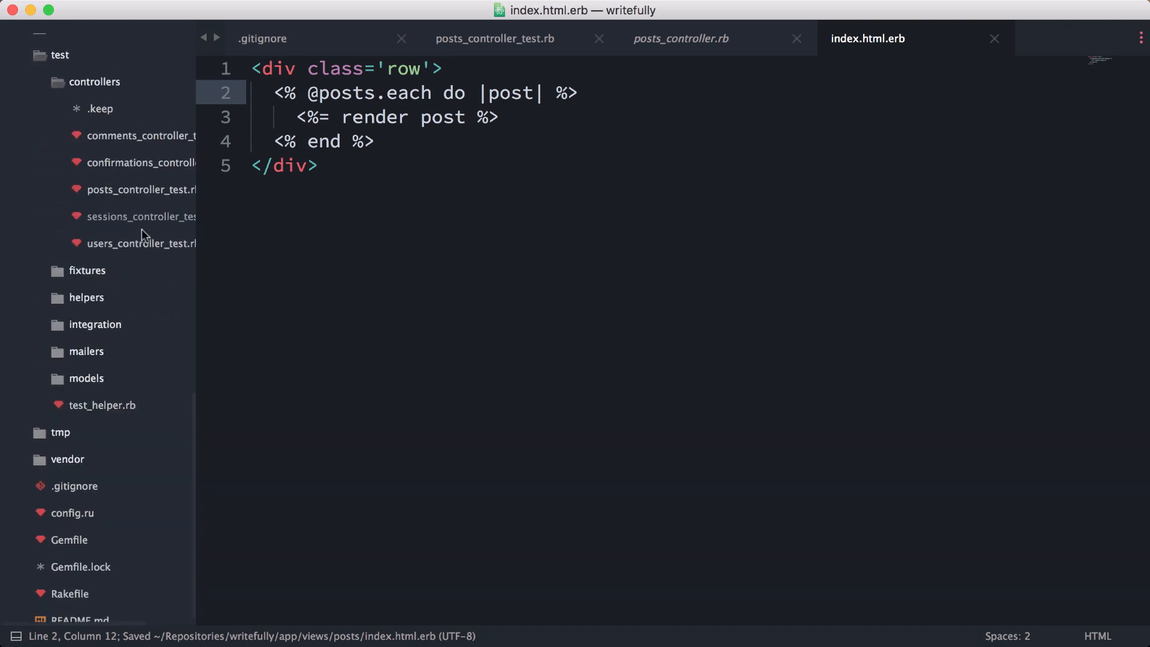
left_click(494, 39)
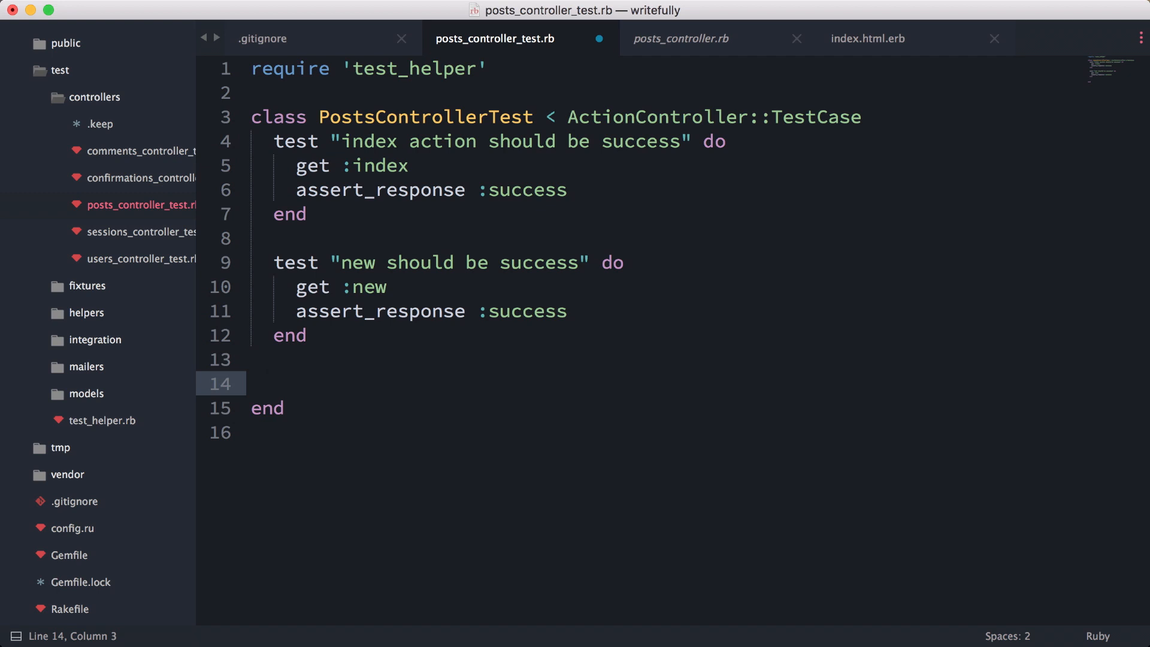
Add an empty test "show should be success" do ... end block and save
type("test \"show \"")
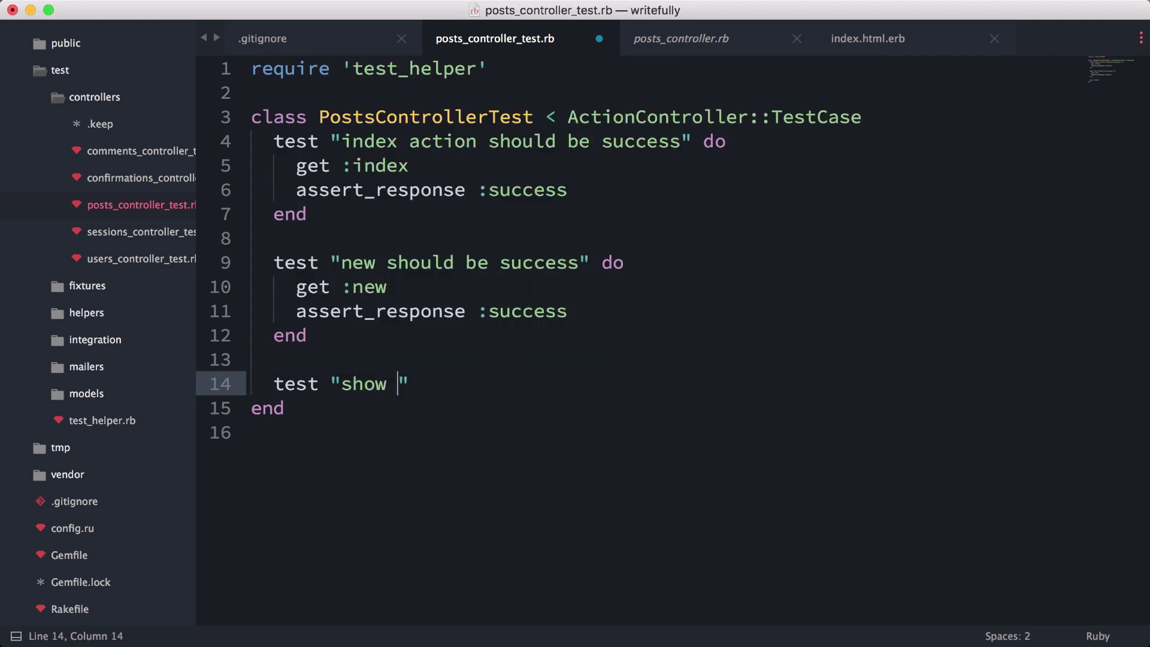
type("should be scuccess")
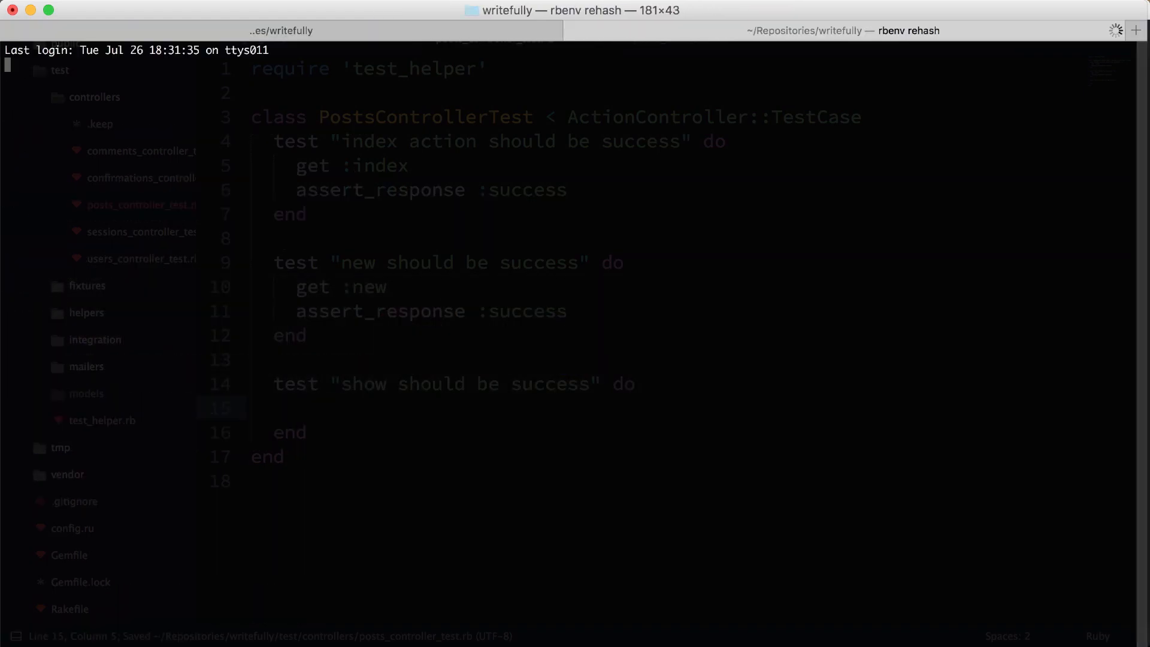
Start the server with rails s and load localhost:3000 in Chrome
type("rails s")
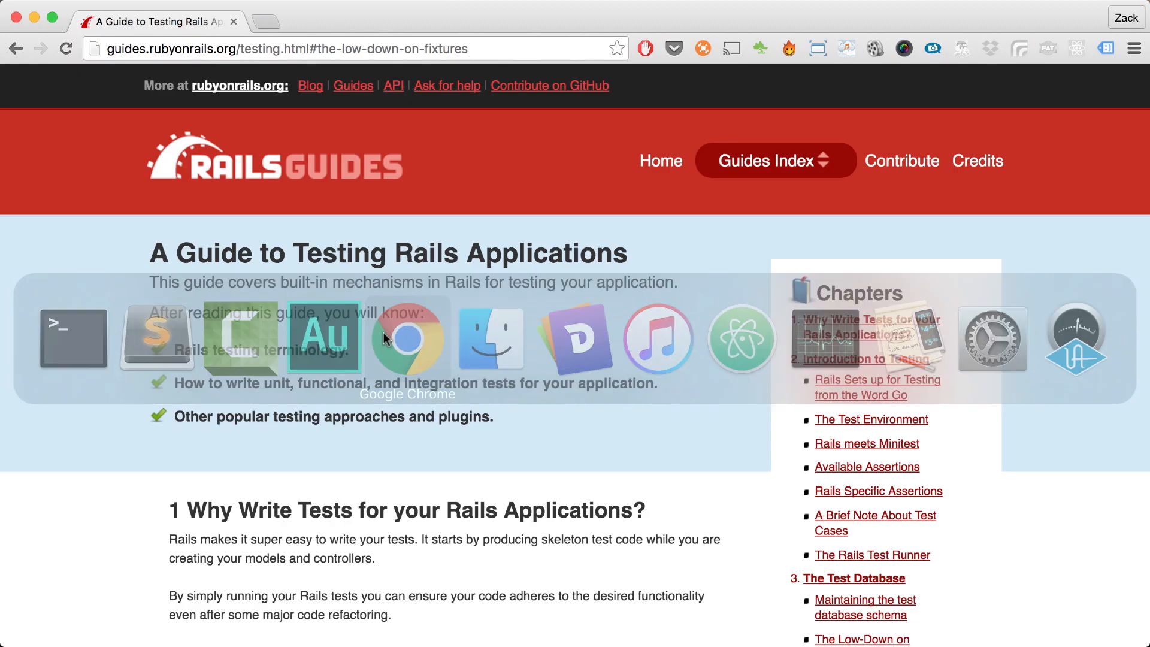
type("localhost:3000/posts/2")
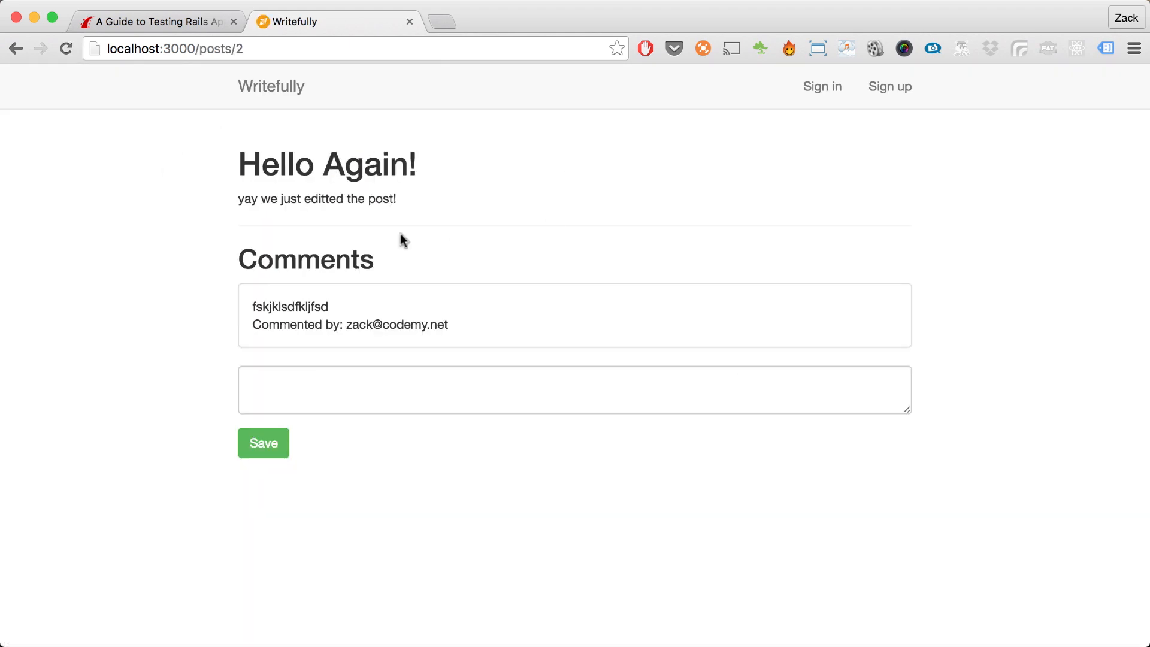
mouse_move(403, 183)
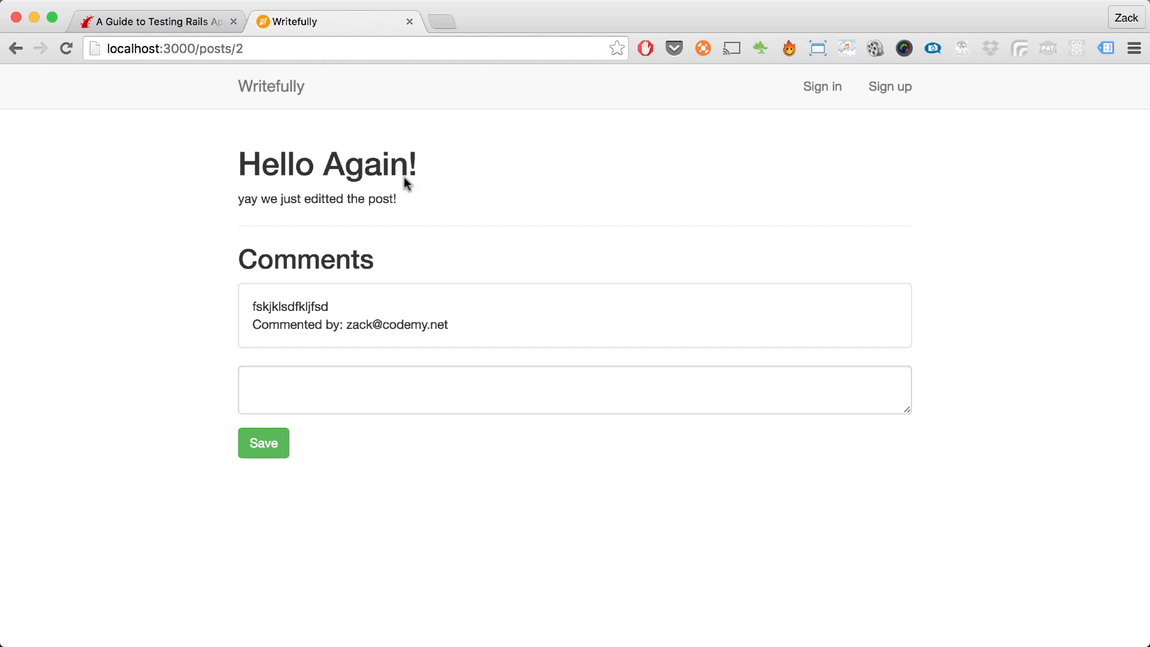
mouse_move(366, 174)
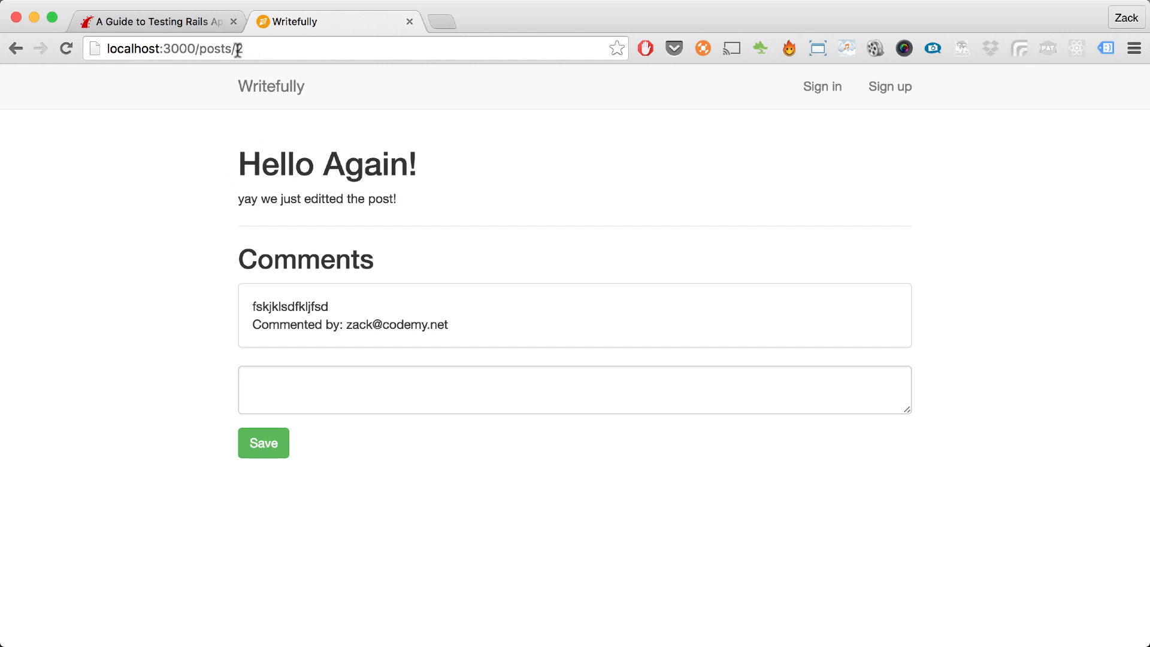
View the 'Hello Again!' post at localhost:3000/posts/2, then switch to the posts fixture file
left_click(302, 48)
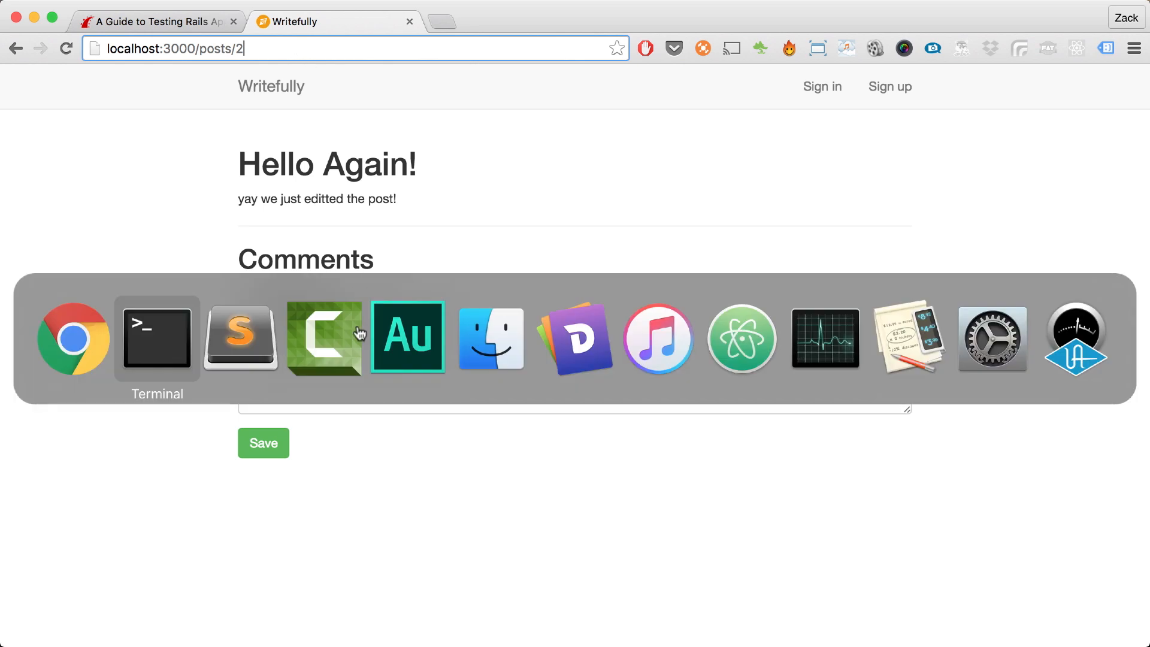
left_click(242, 338)
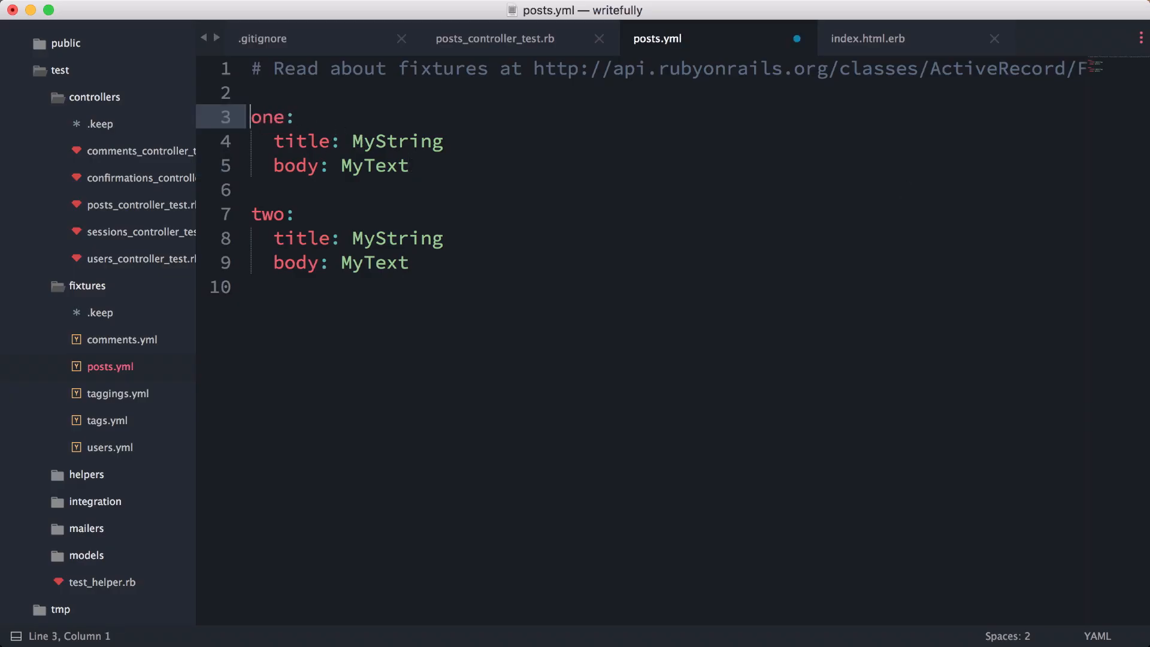
Rename fixture 'one' to hello_world, titled 'Hello World' with body 'Anything', dropping fixture 'two'
key("cmd+s")
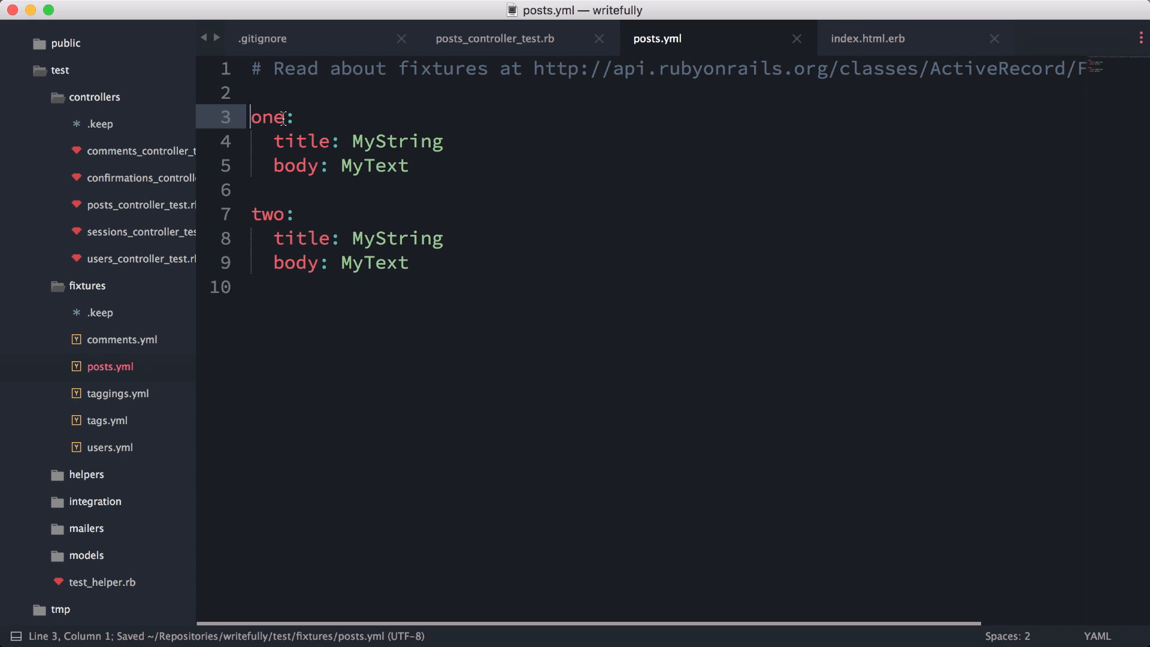
double_click(269, 117)
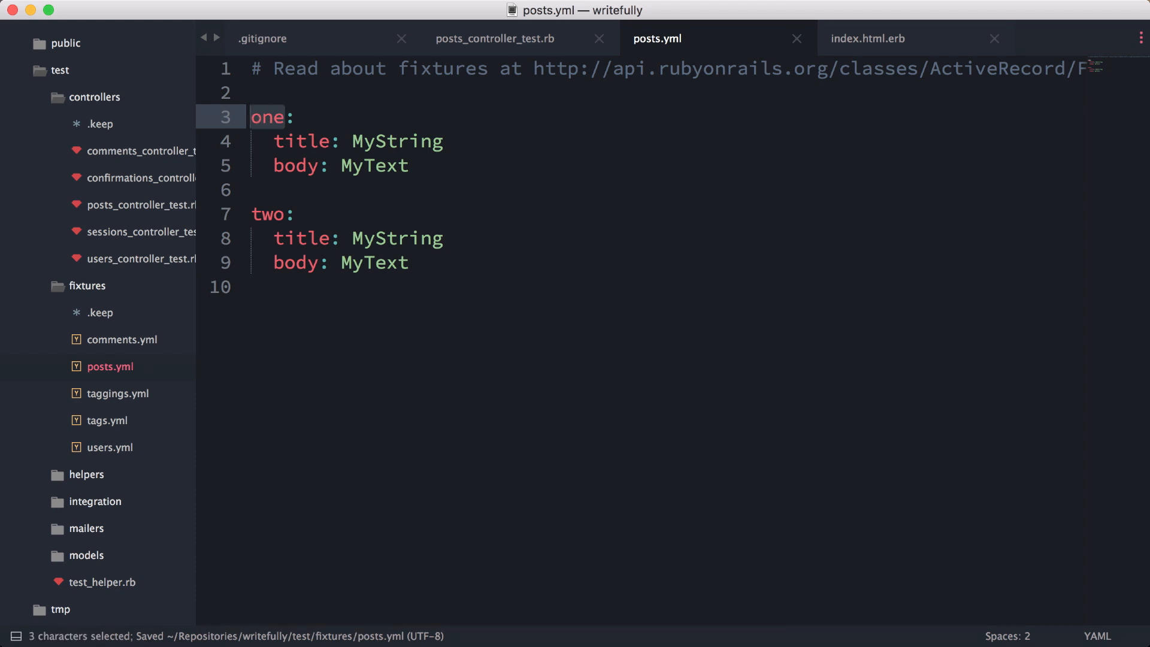
type("hello_world")
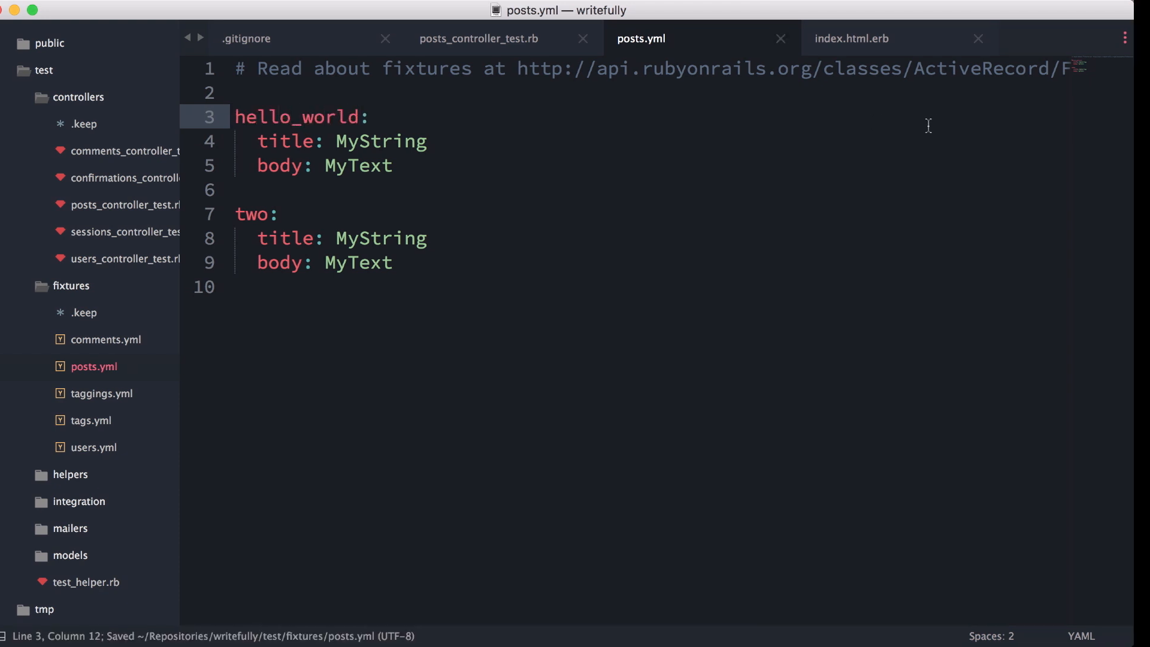
type("\"\"")
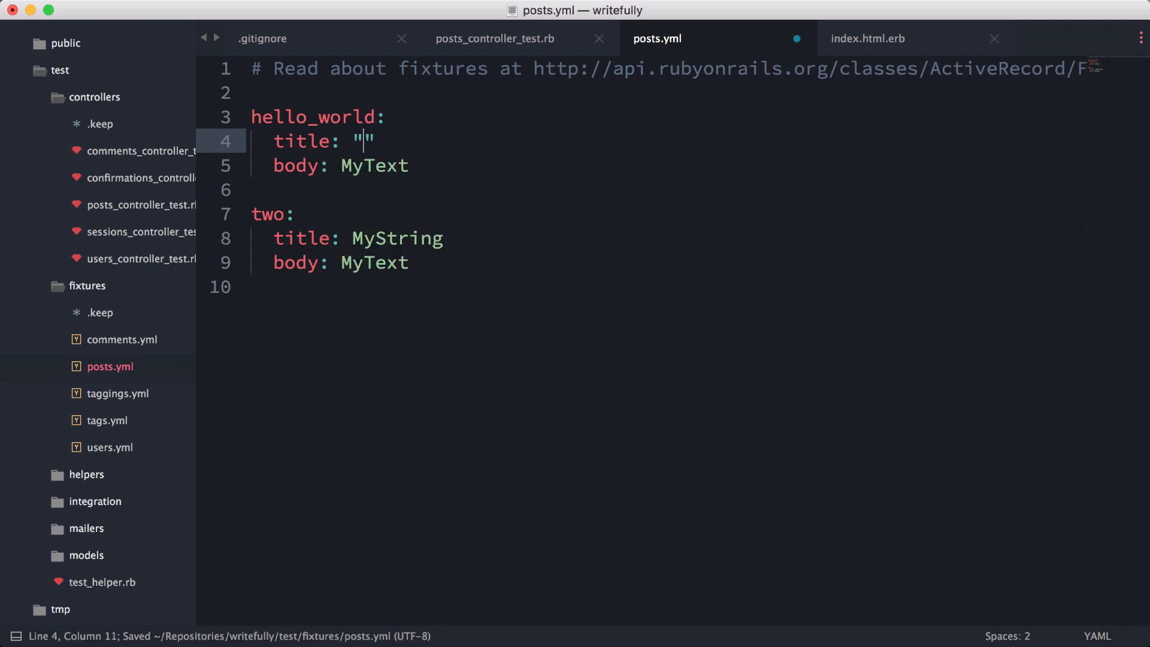
type("Hello World")
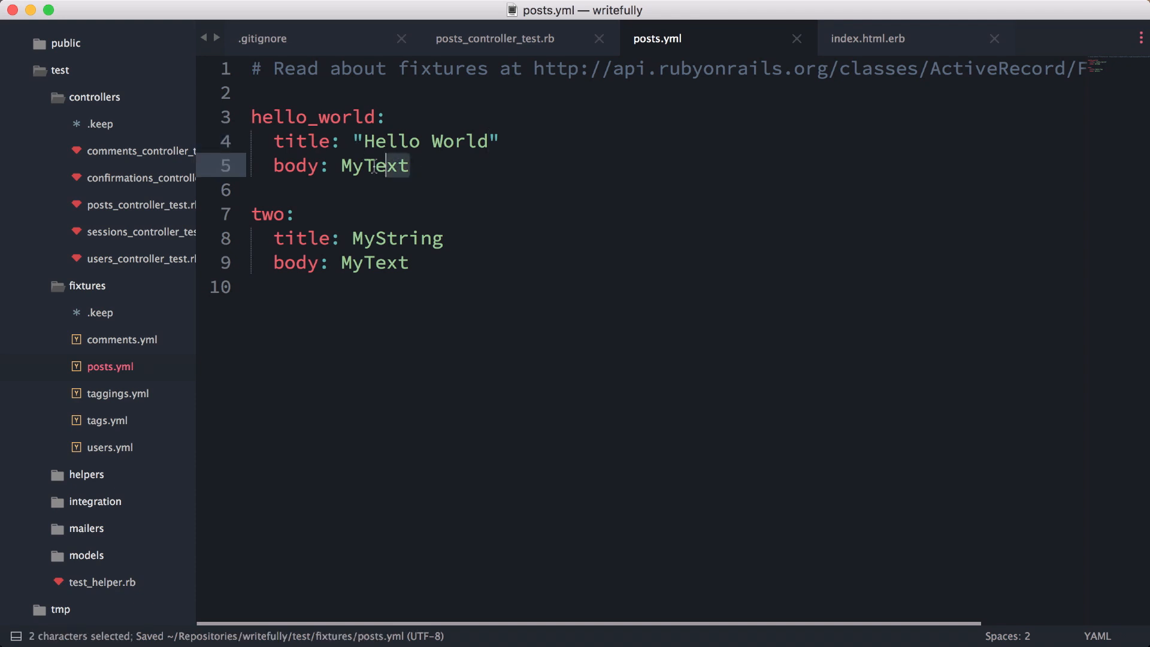
type("\"\"")
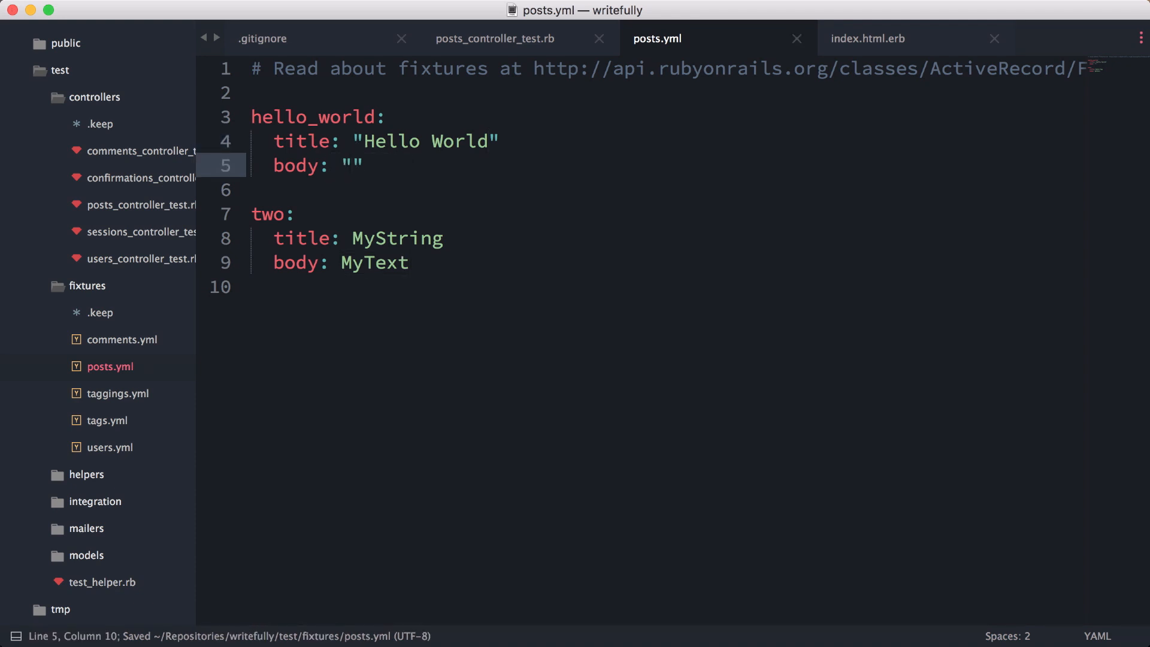
type("Anything")
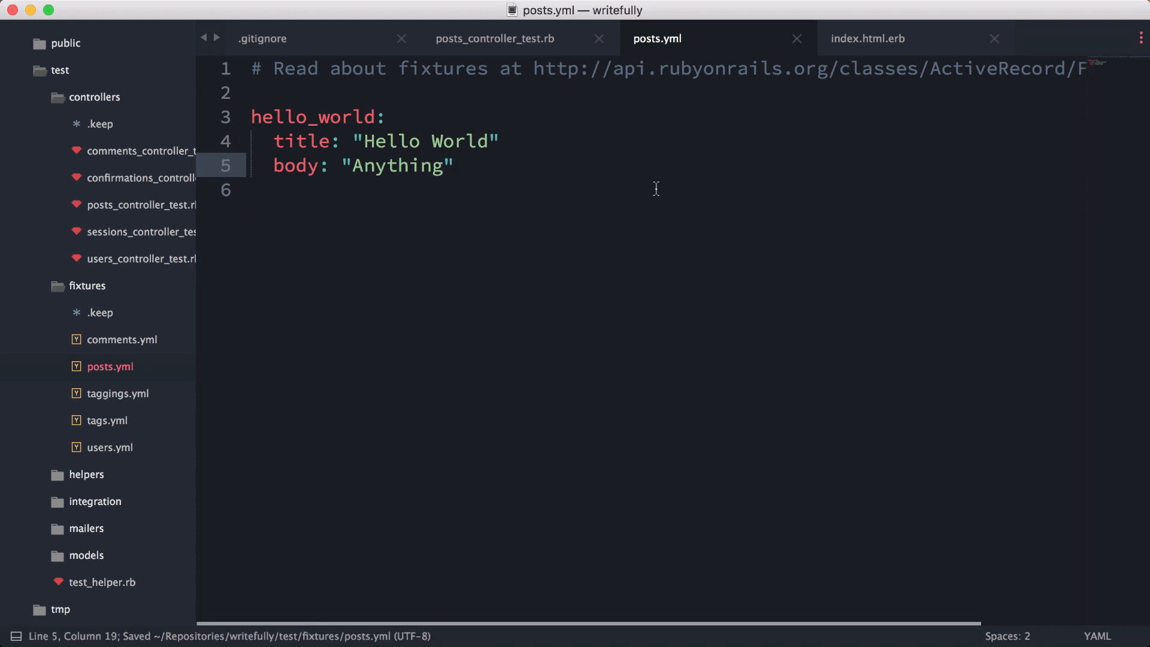
mouse_move(141, 328)
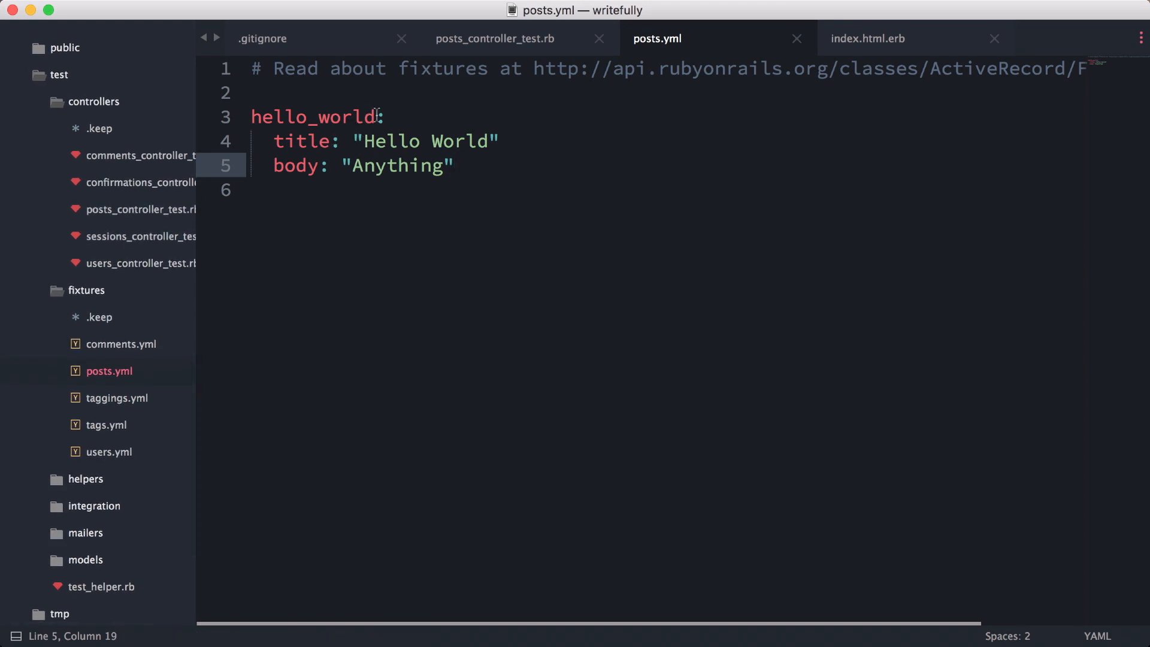
mouse_move(131, 228)
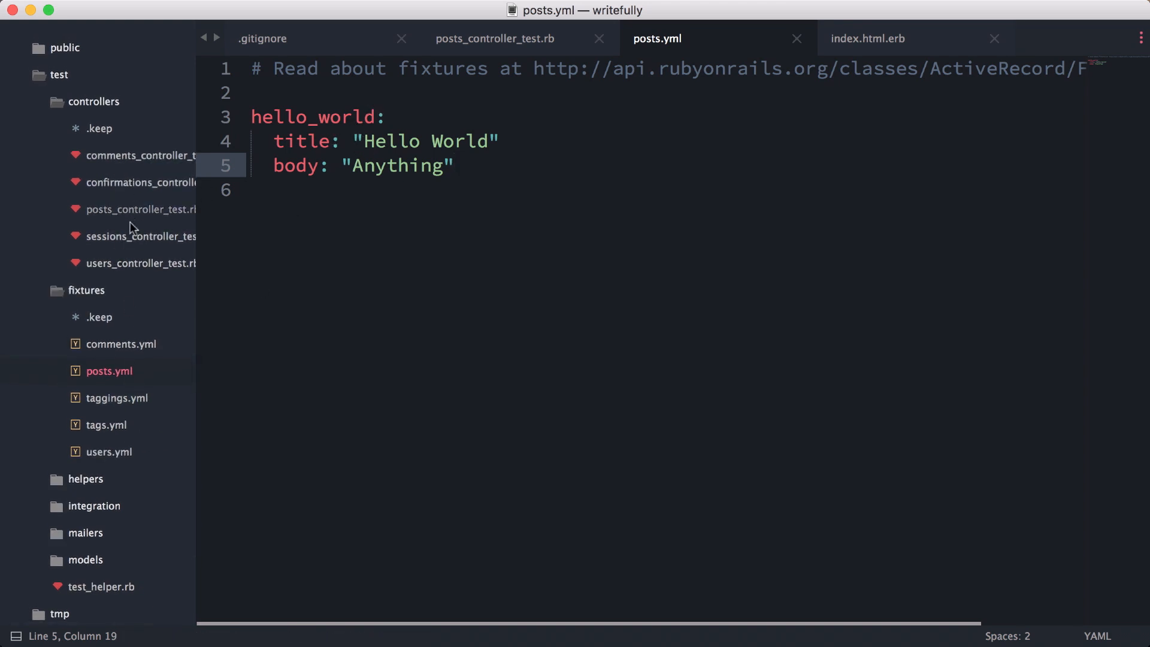
Add post = fixtures(:hello_world), get :show, id: post.id and assert_response to the show test
left_click(494, 39)
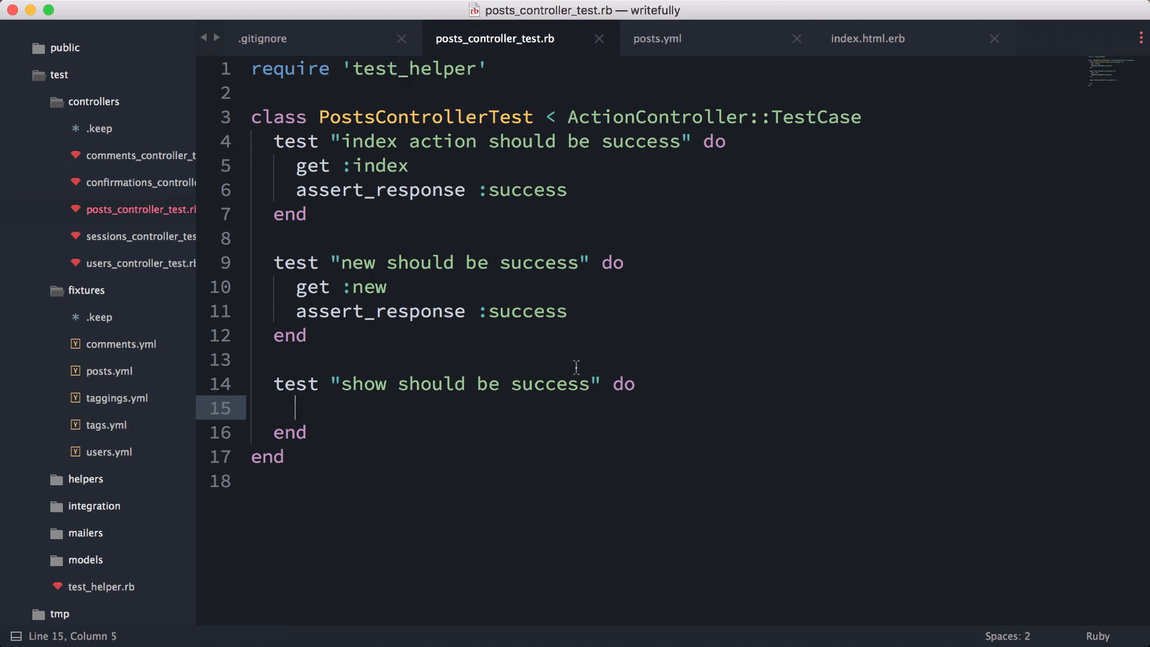
type("post = fix")
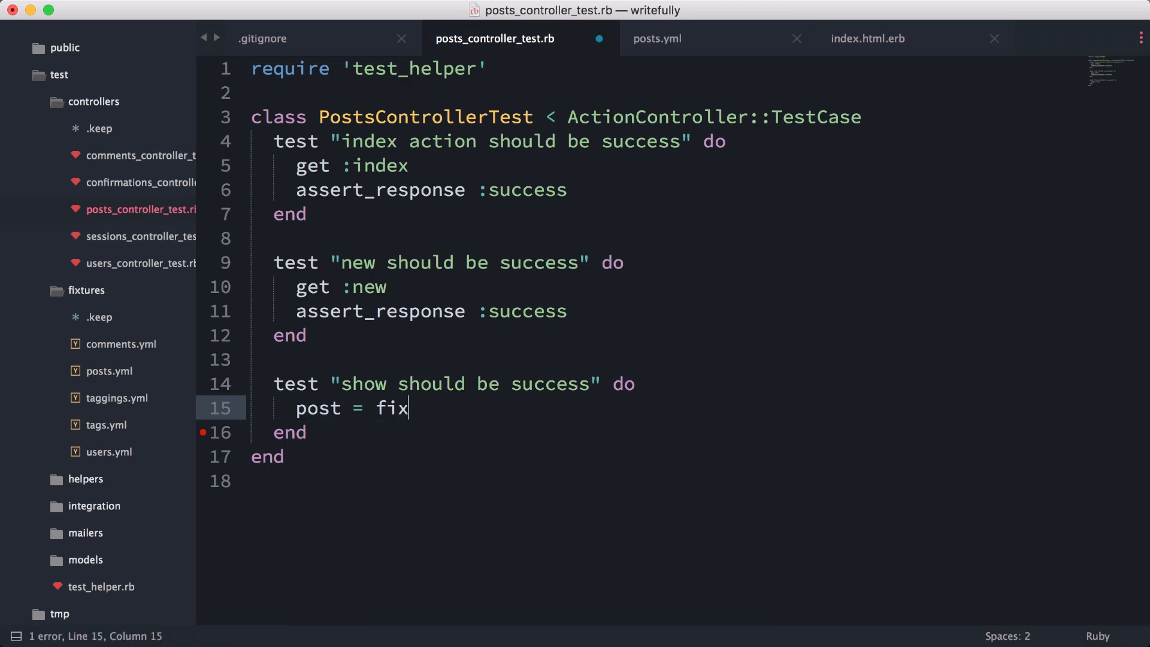
type("tures(:hel")
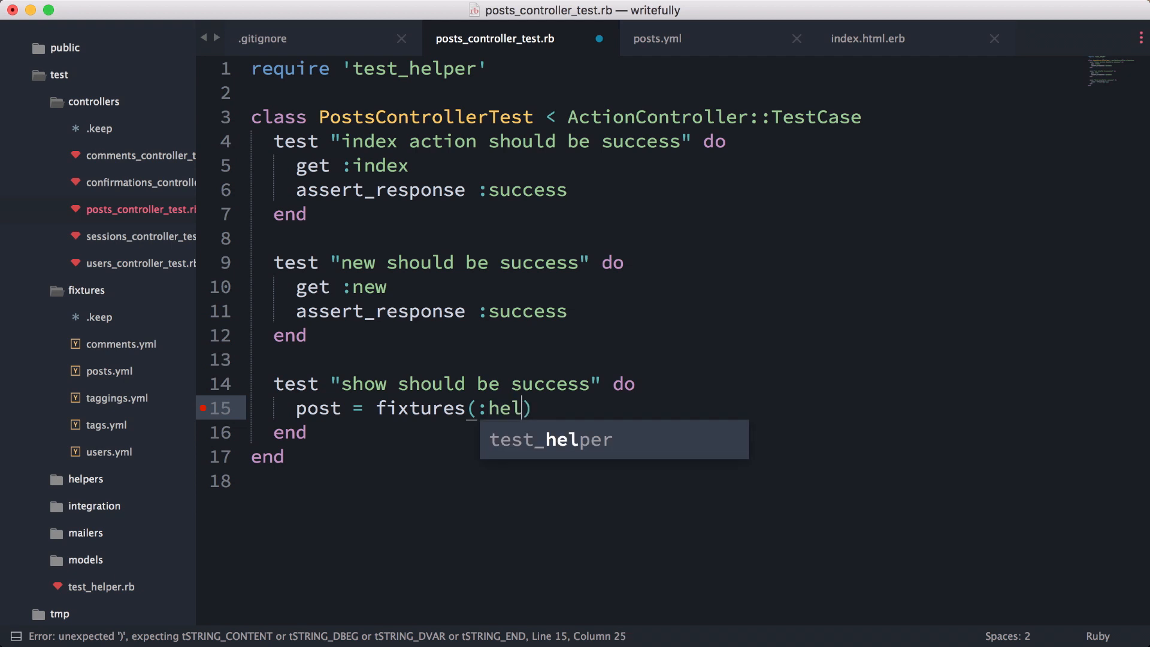
type("lo_world")
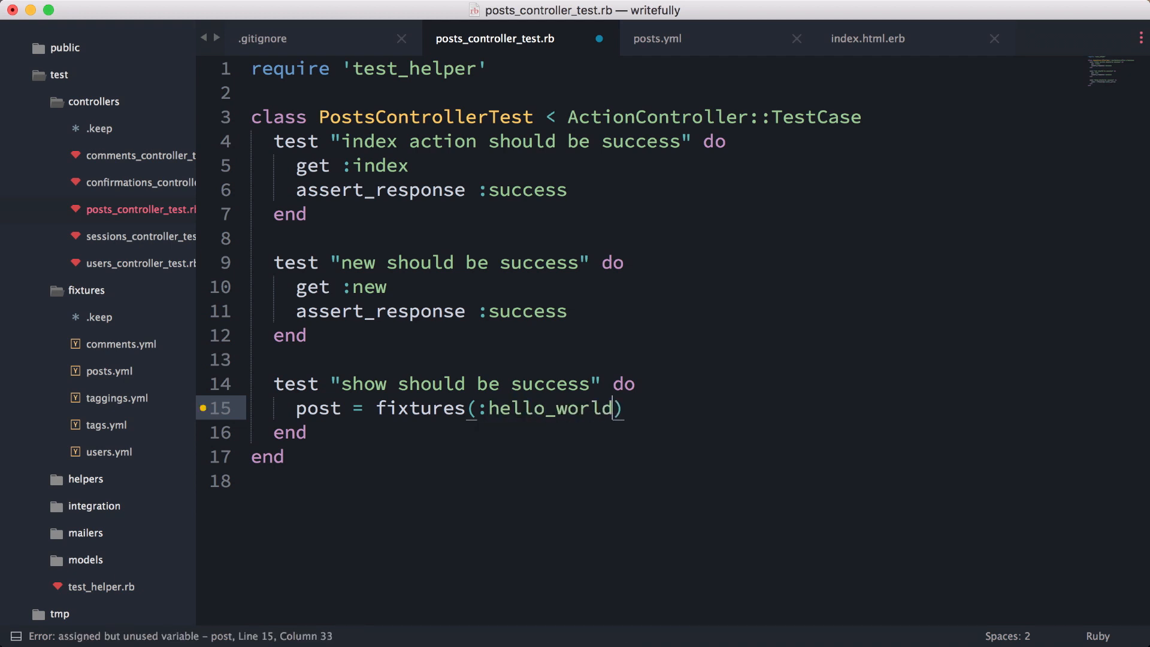
type("get :show,")
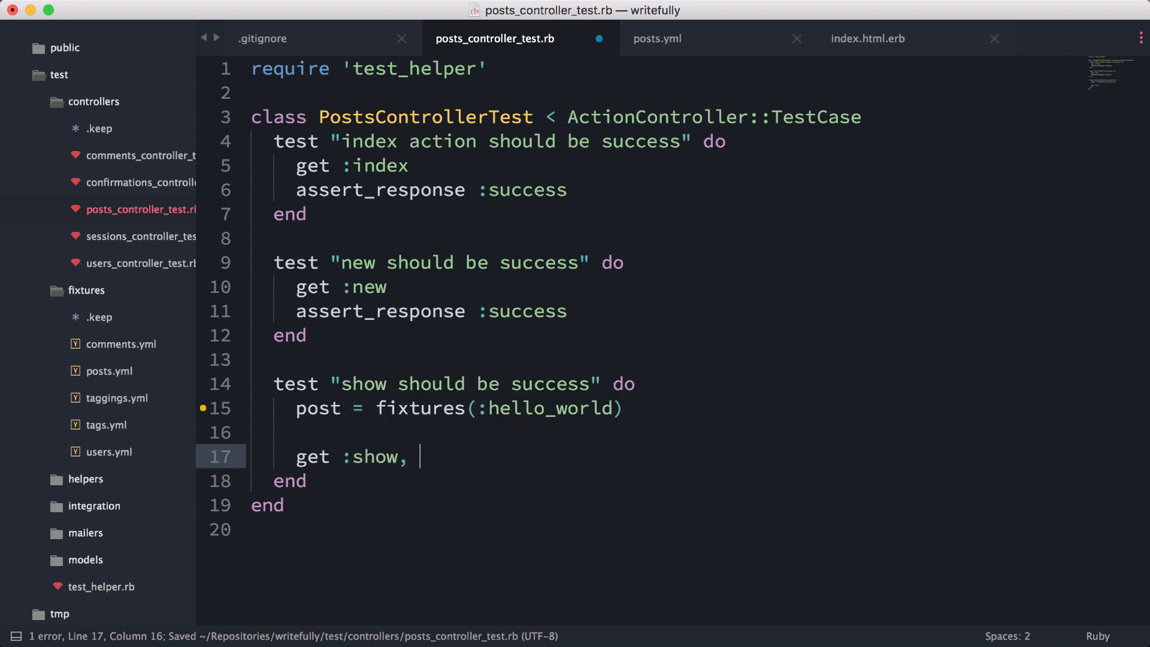
type("id: post.id")
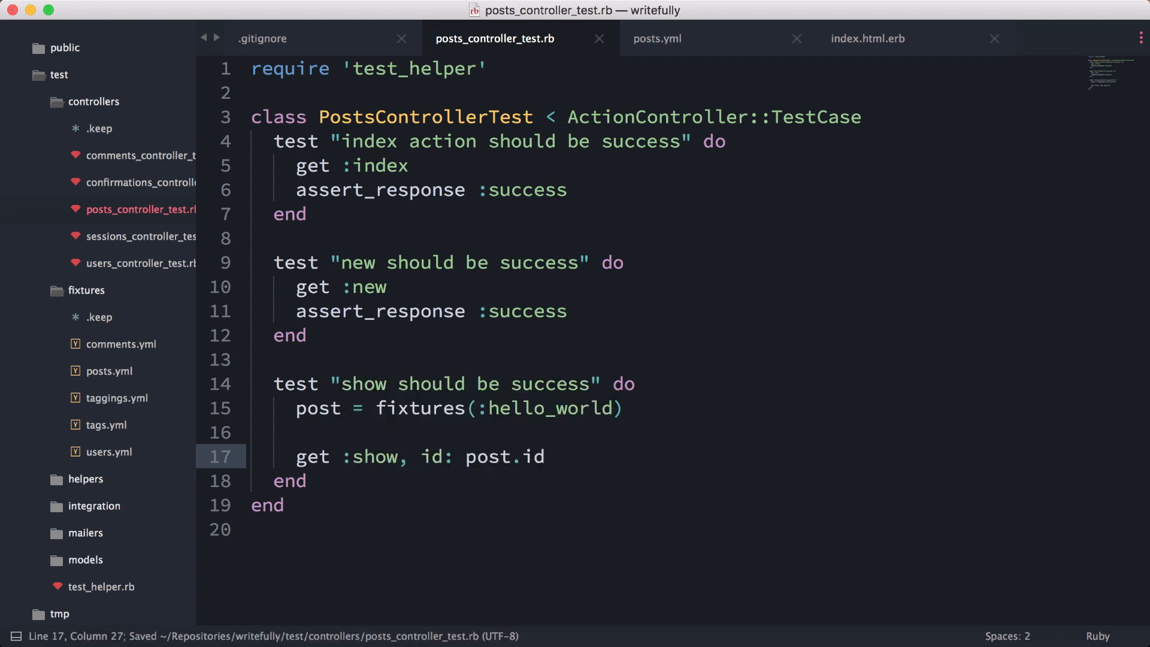
type("assert_response :success")
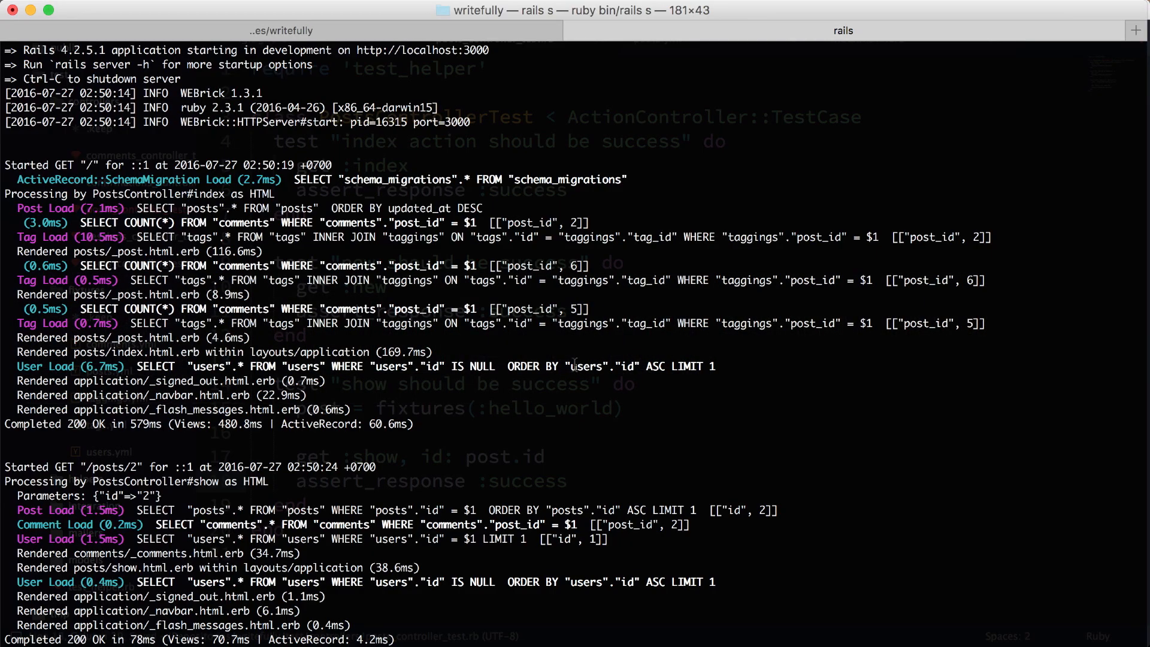
mouse_move(323, 20)
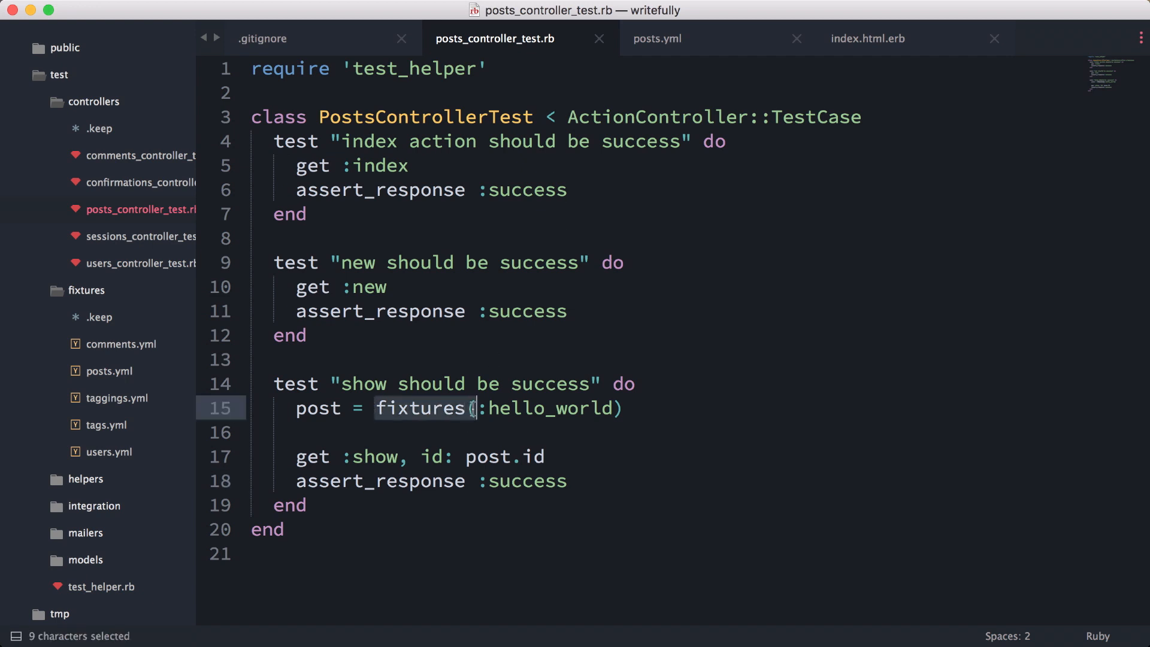
Change fixtures to posts(:hello_world) on line 15 and rerun rake in Terminal
type("posts")
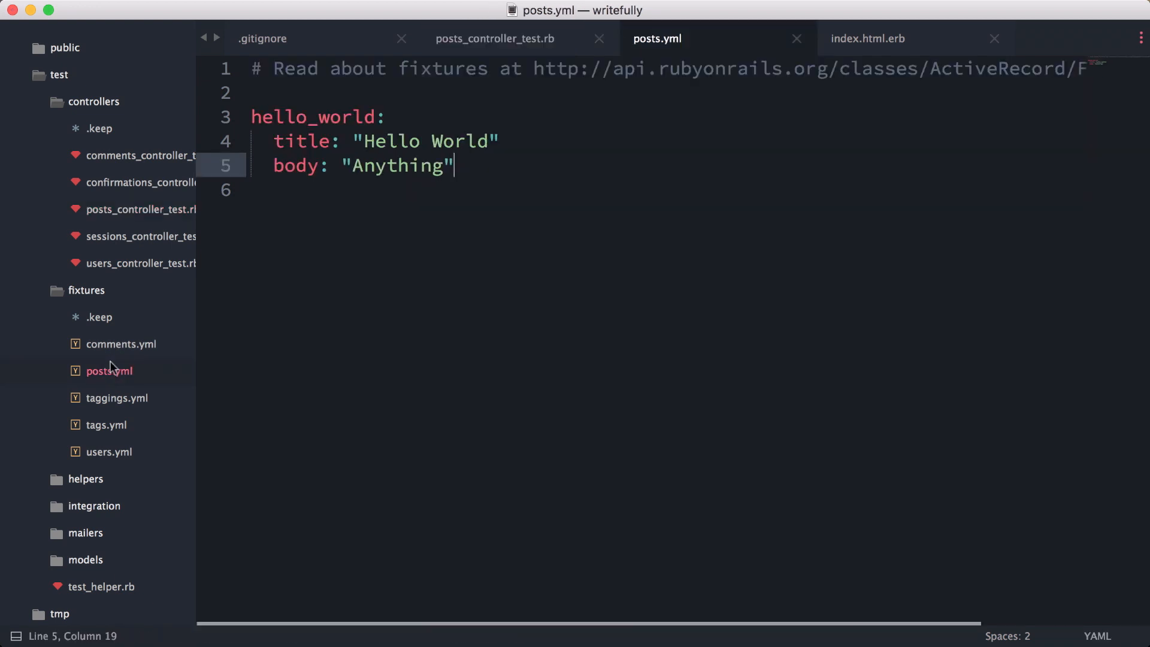
left_click(494, 39)
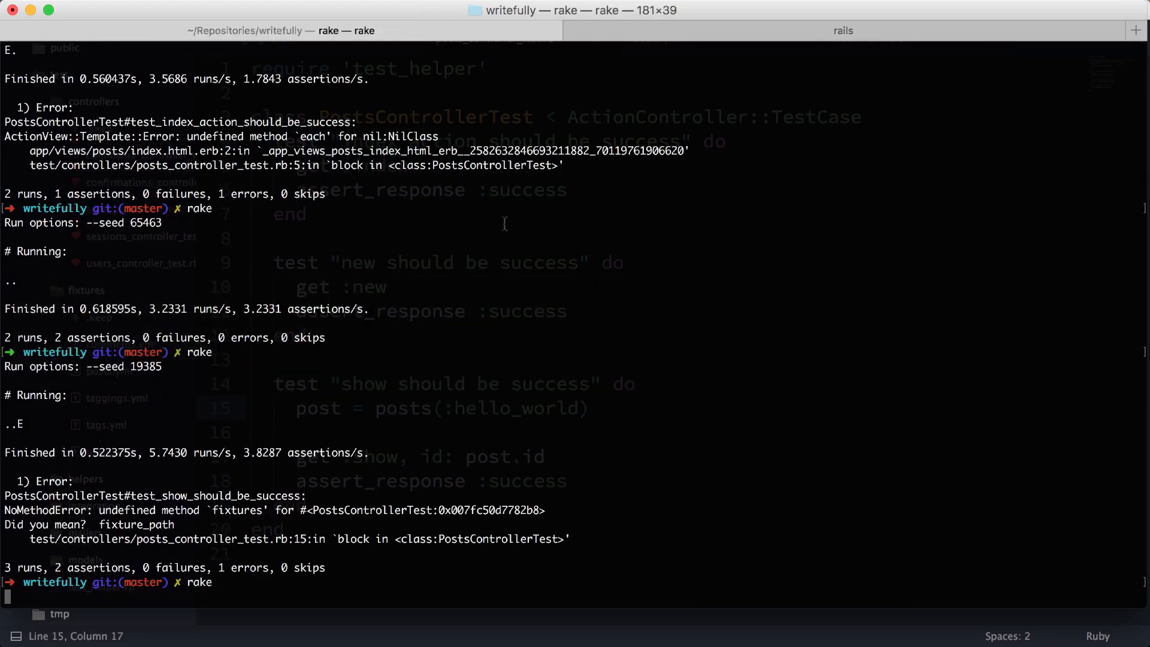
mouse_move(329, 475)
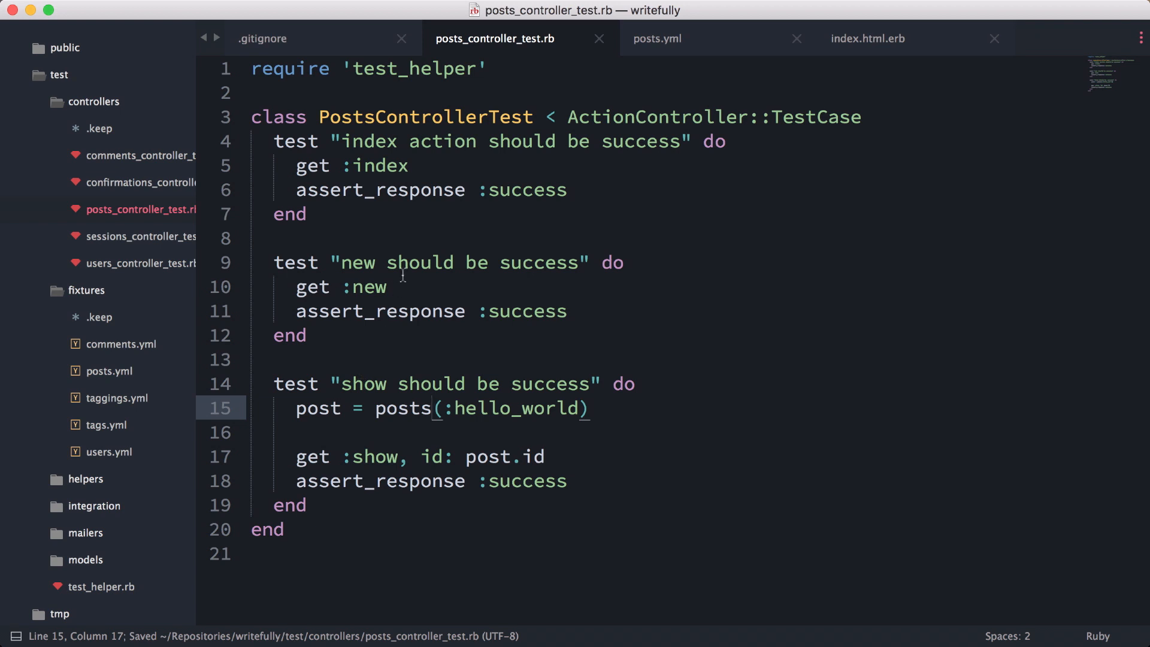
scroll("down", 3)
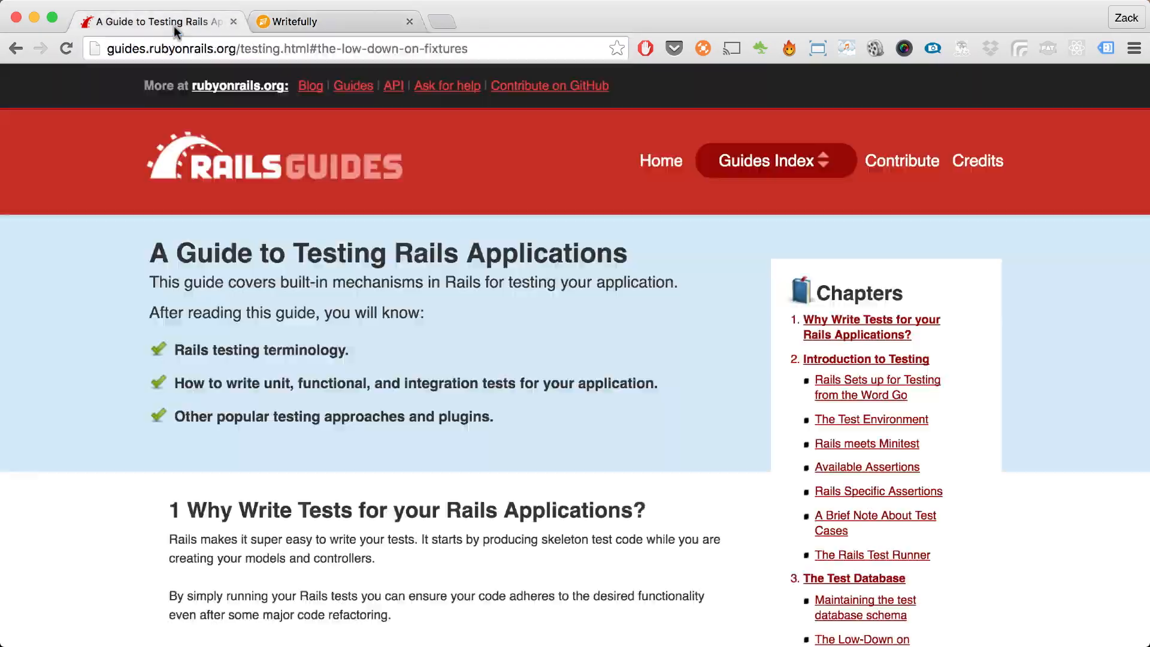
mouse_move(452, 290)
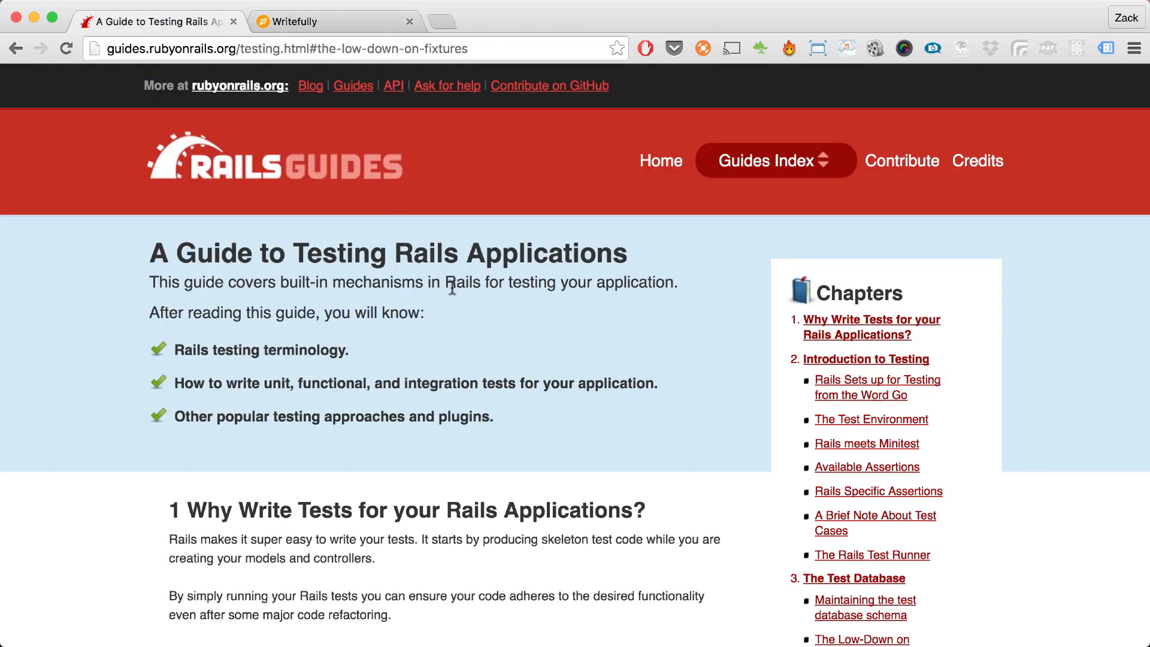
Scroll the Rails testing guide past Test Environment to the test methods and assertions section
scroll("down", 3)
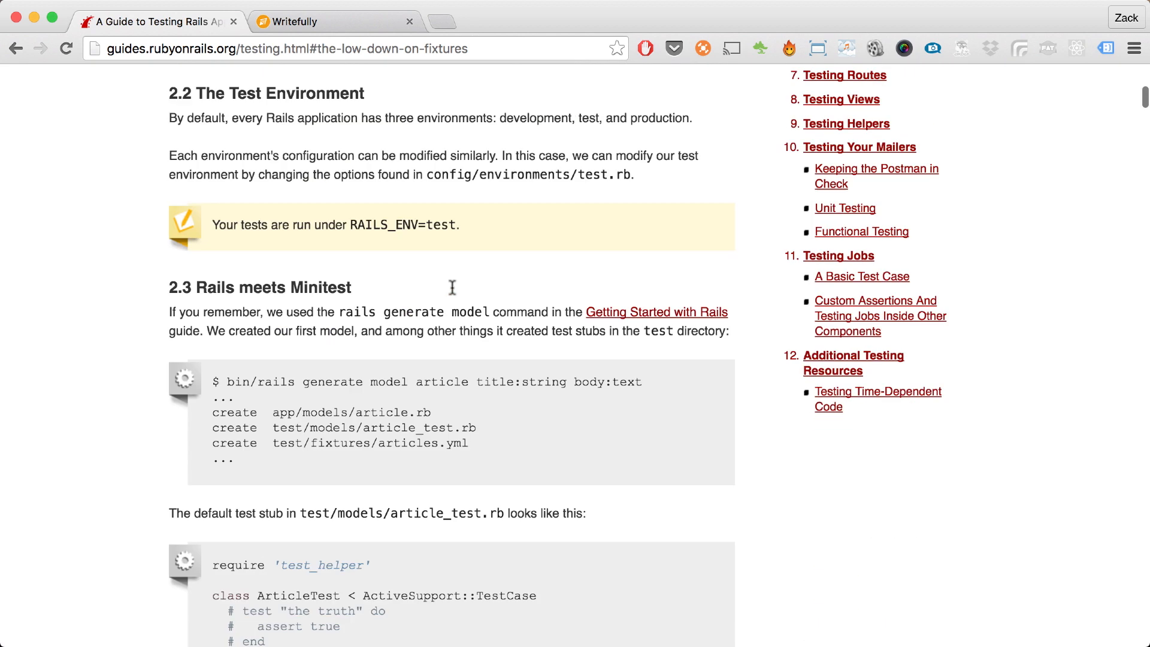
scroll("down", 3)
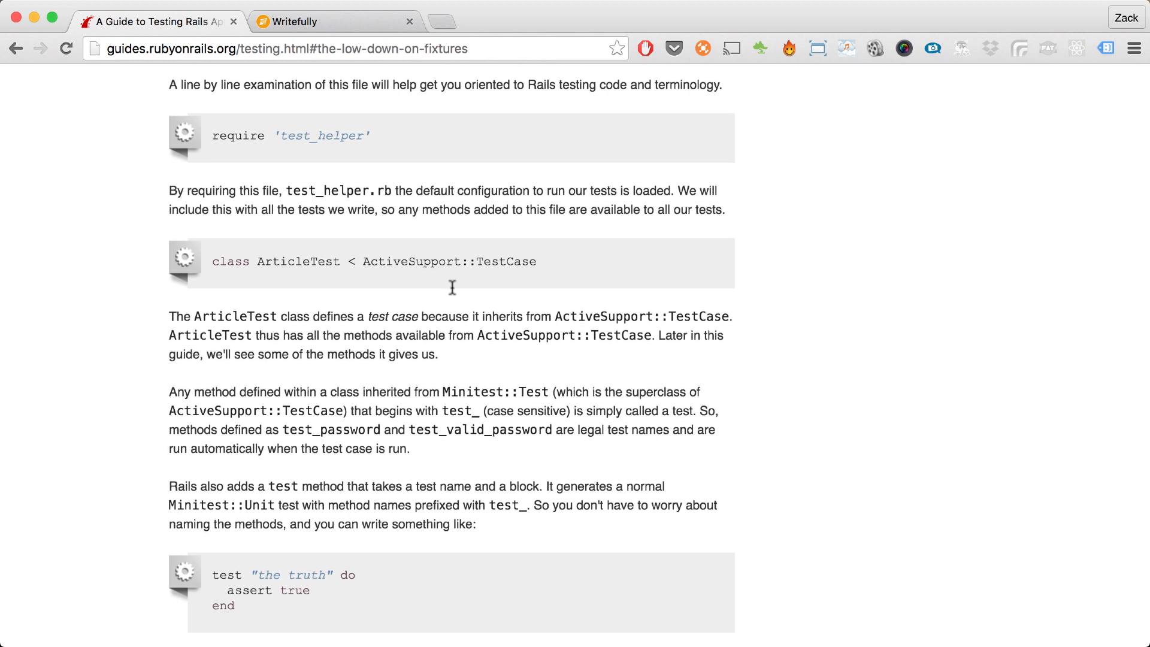
scroll("down", 3)
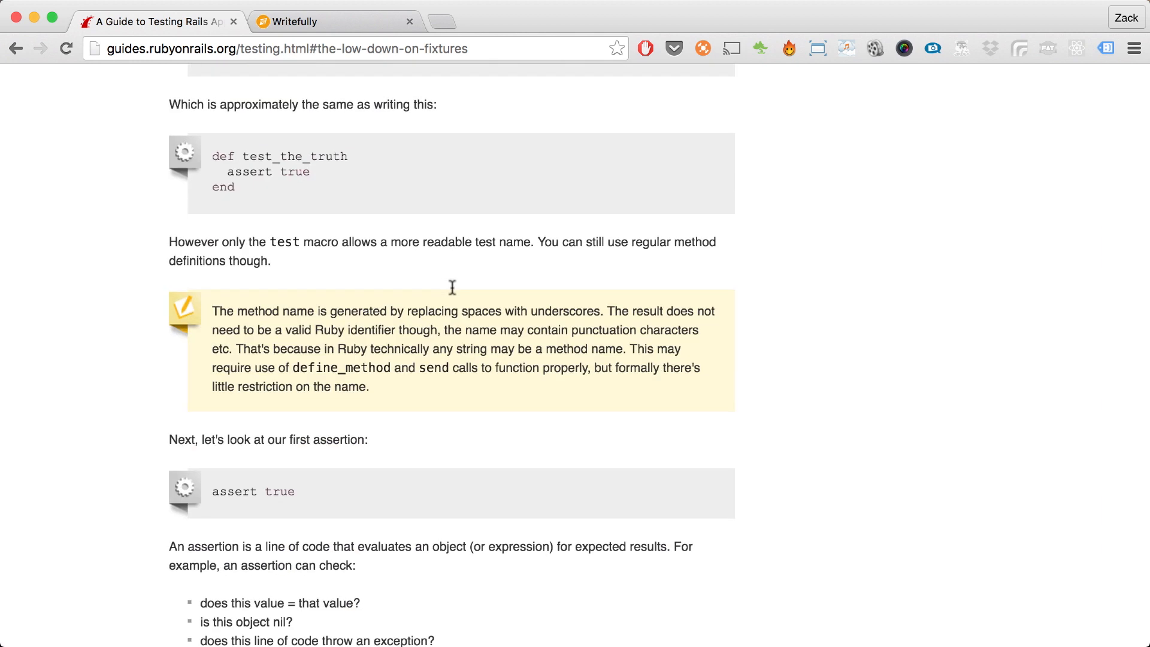